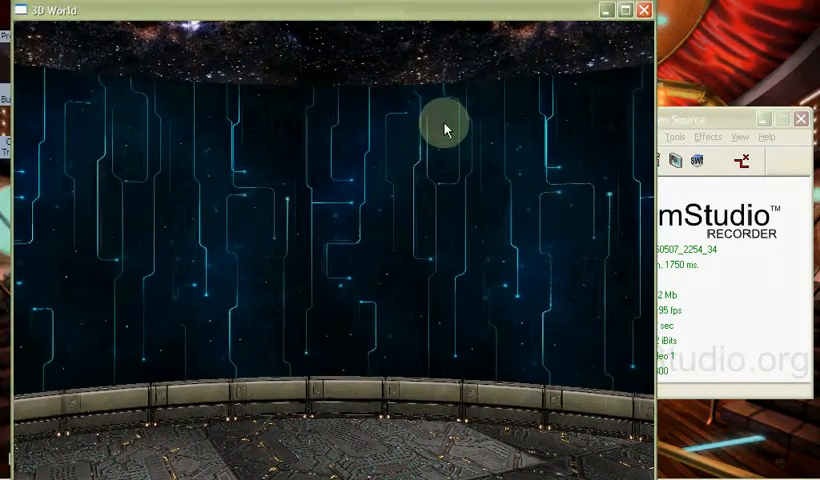
mouse_move(350, 44)
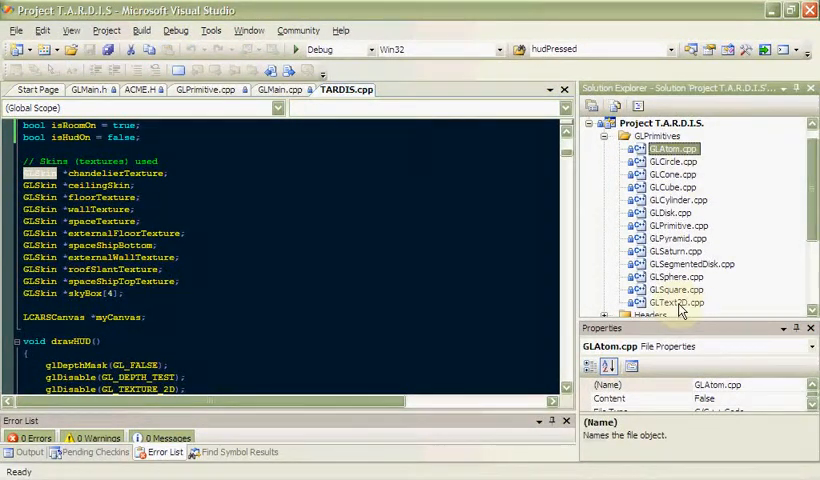
Step: View GLAtom.cpp and GLCircle.cpp, then collapse the GLPrimitives folder
click(672, 160)
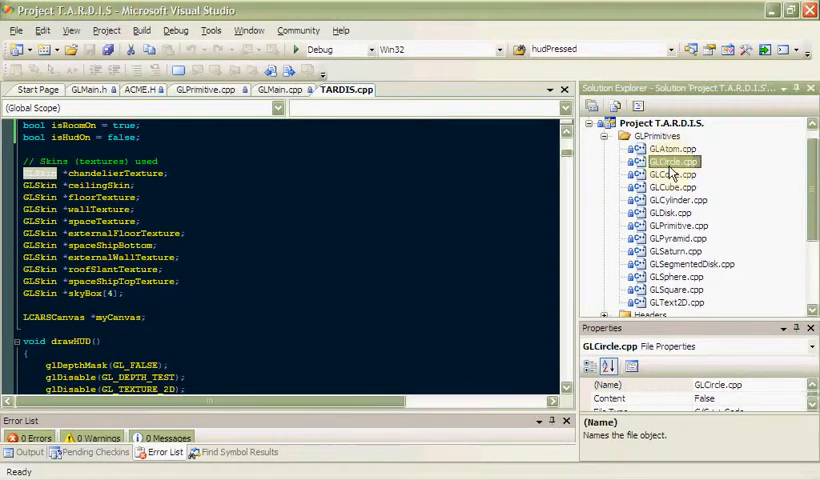
click(672, 174)
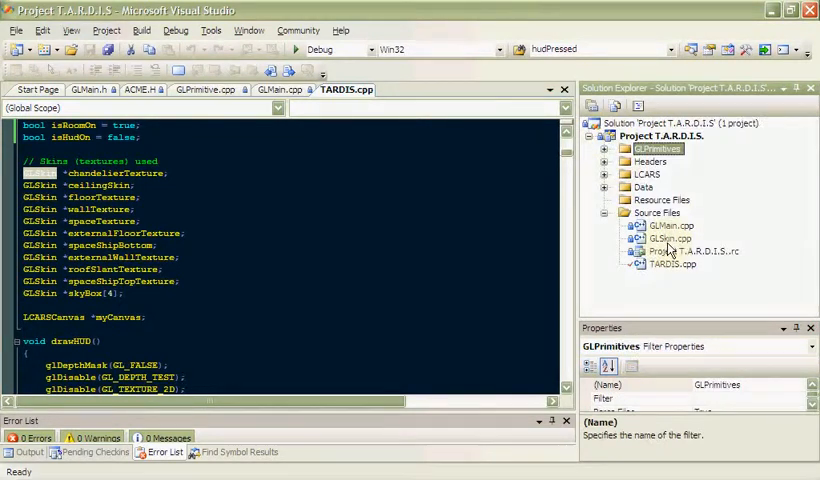
click(668, 238)
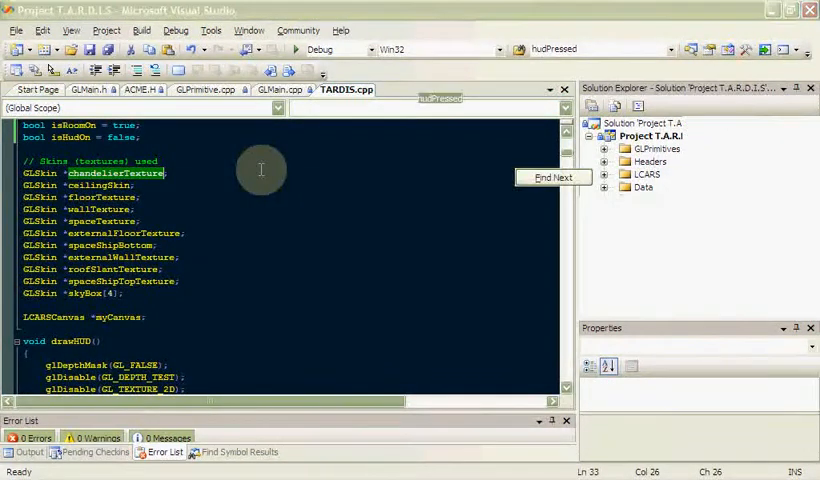
Step: Step through chandelierTexture matches in TARDIS.cpp with Quick Find, then close the search
click(554, 176)
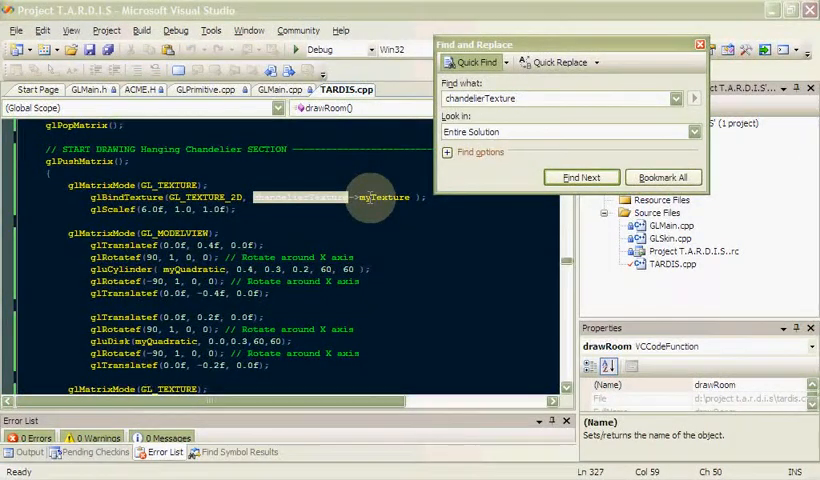
click(580, 176)
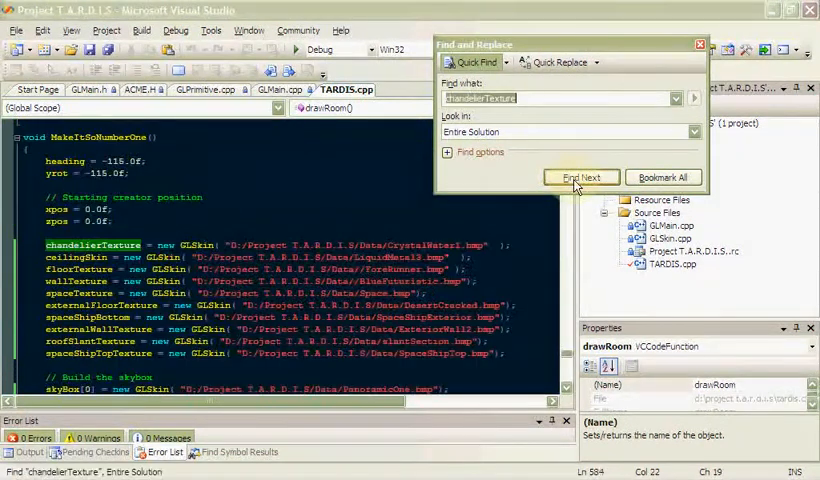
click(700, 44)
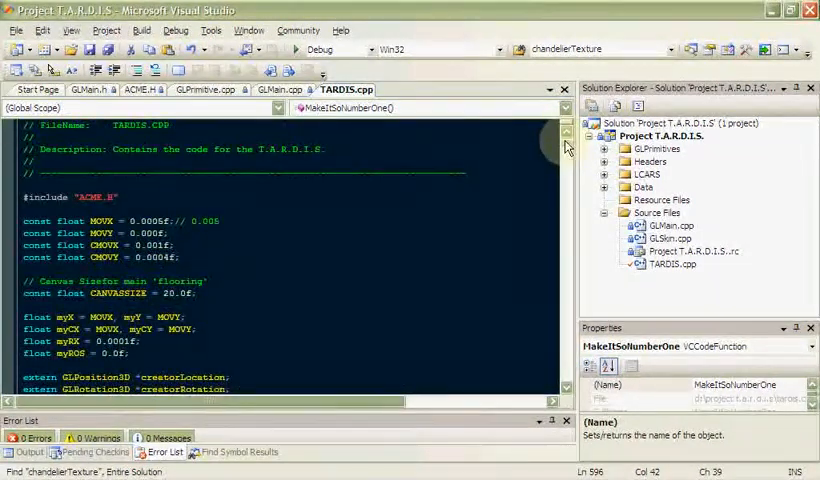
scroll(down, 3)
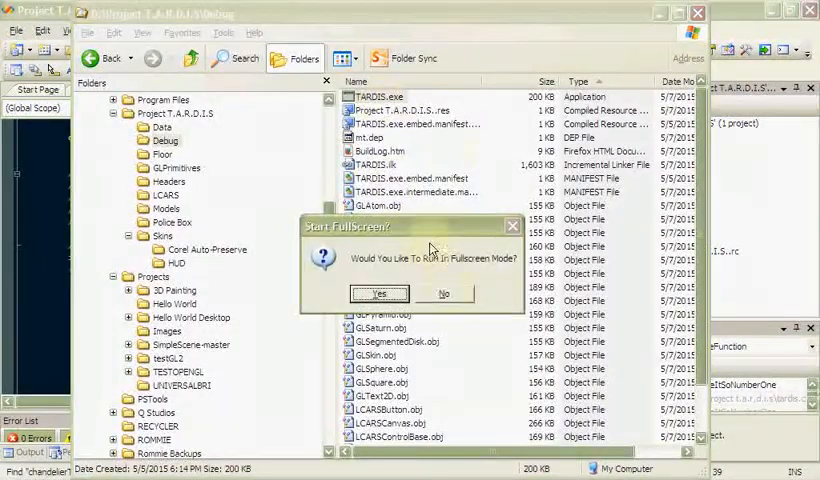
Step: Run TARDIS.exe from the Debug folder in windowed mode by declining fullscreen
click(380, 292)
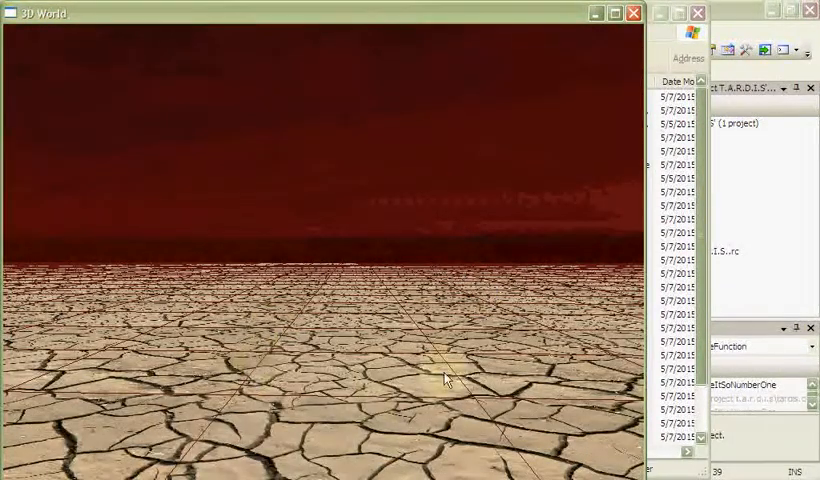
mouse_move(472, 384)
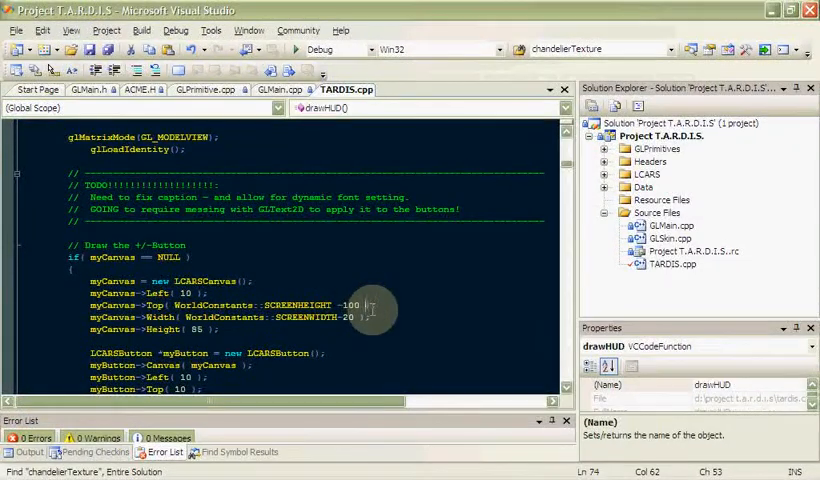
mouse_move(378, 268)
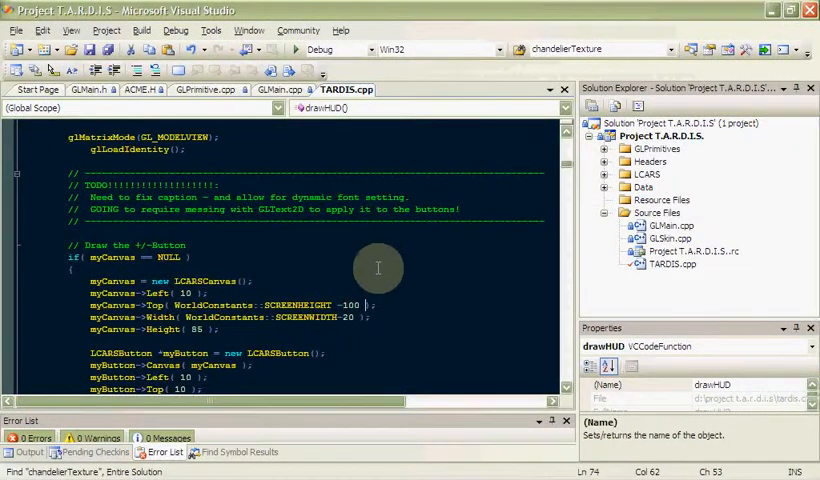
Step: Scroll through drawHUD's LCARS canvas and button code in TARDIS.cpp
scroll(down, 3)
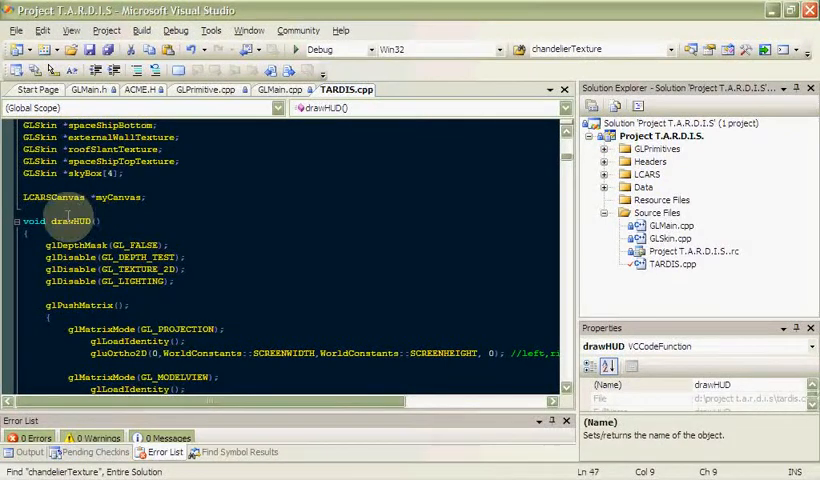
scroll(down, 3)
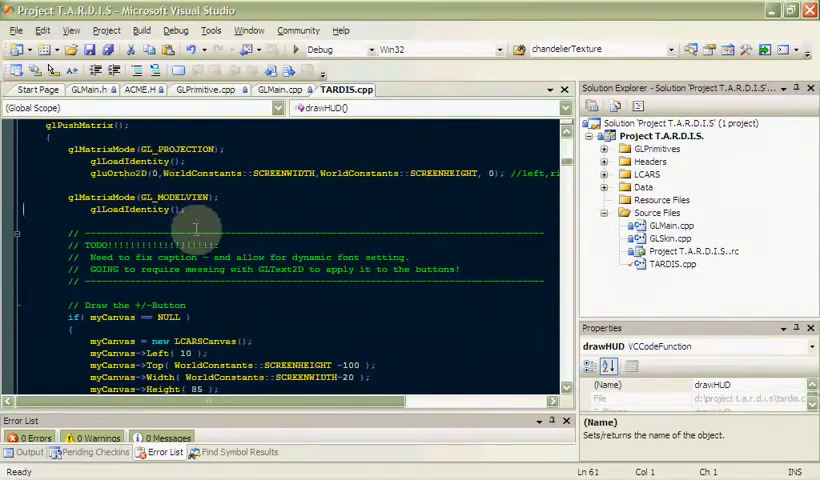
scroll(down, 3)
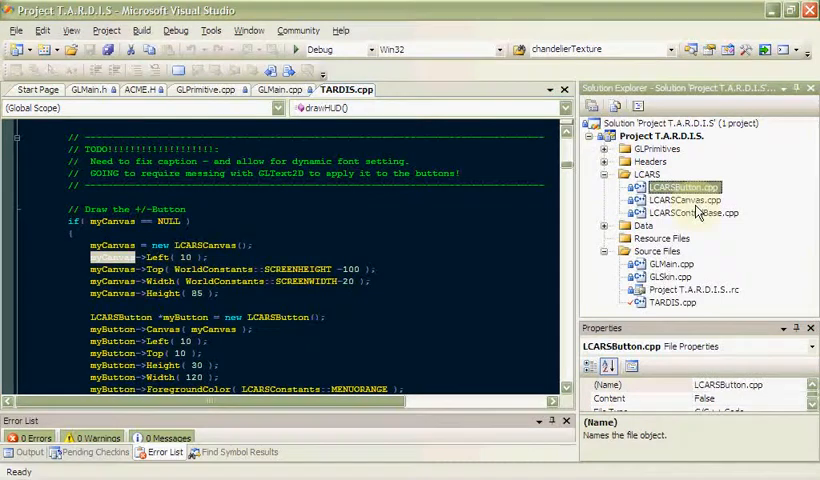
click(696, 212)
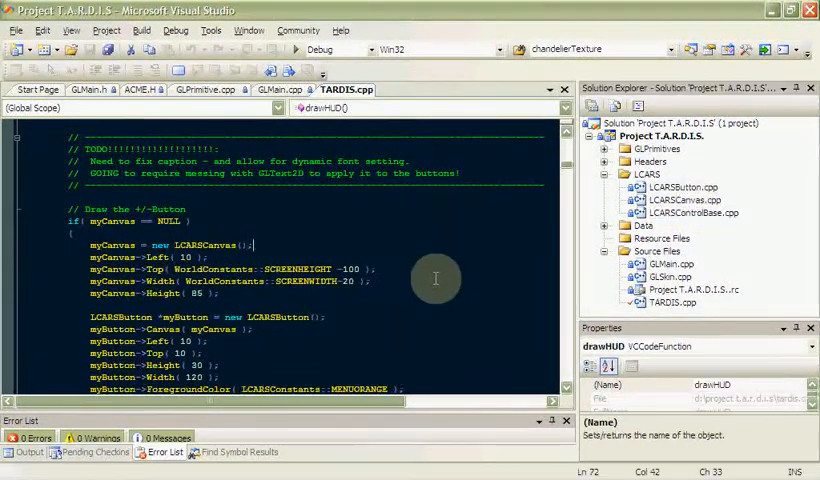
scroll(down, 3)
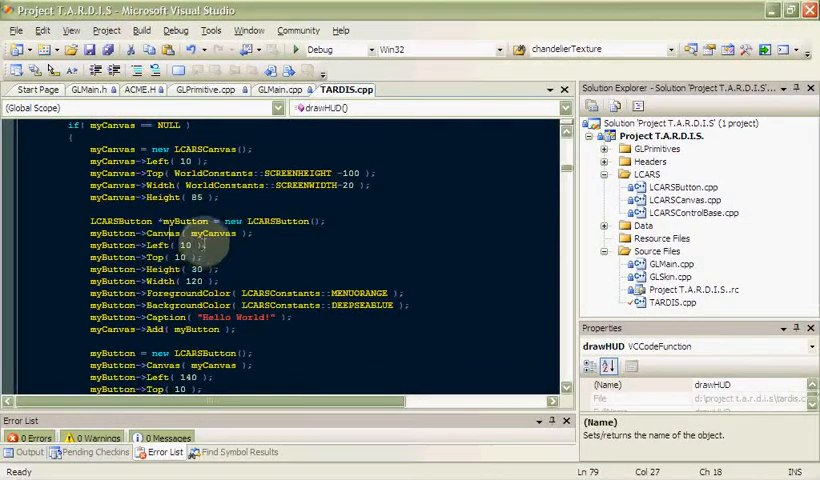
double_click(212, 232)
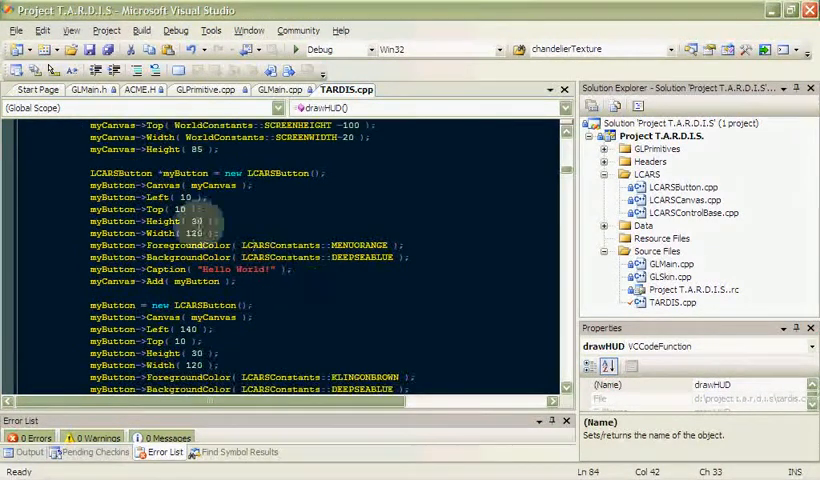
double_click(288, 244)
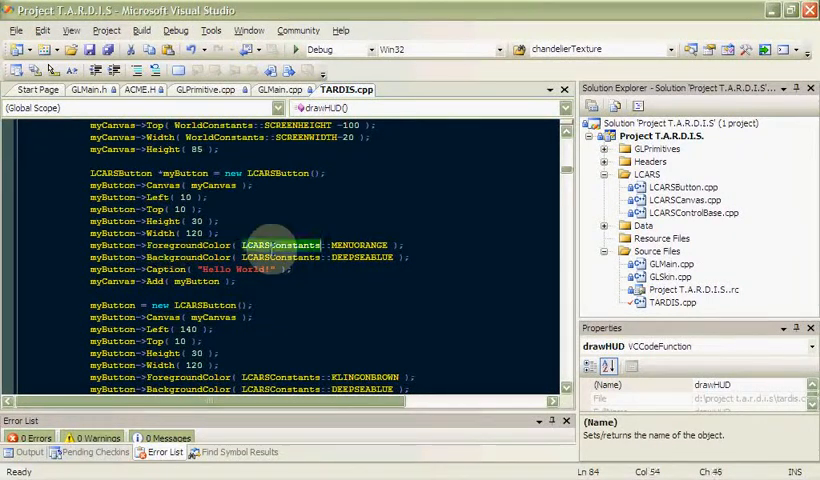
mouse_move(364, 256)
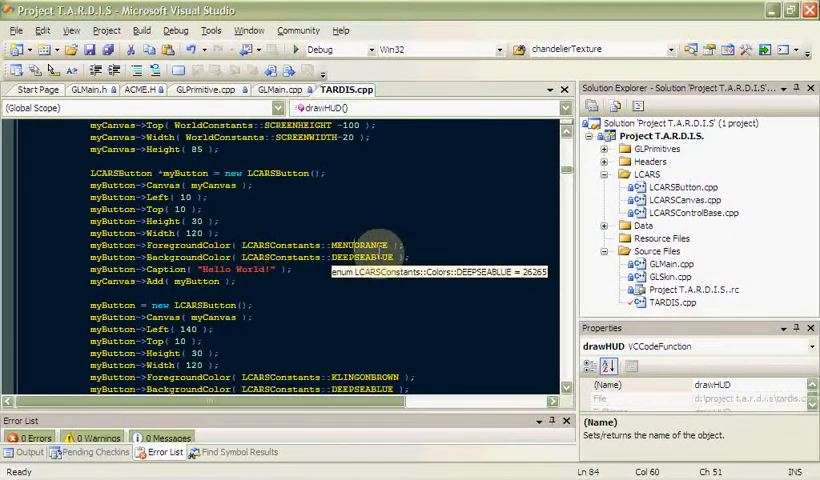
mouse_move(358, 244)
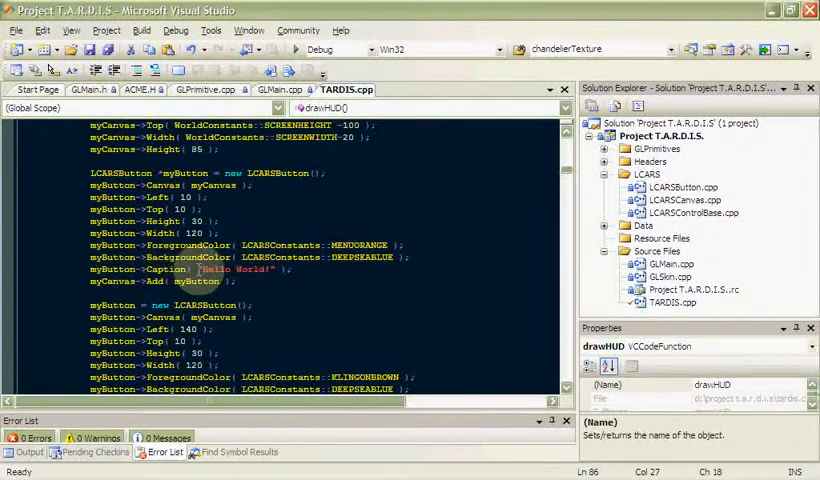
scroll(down, 3)
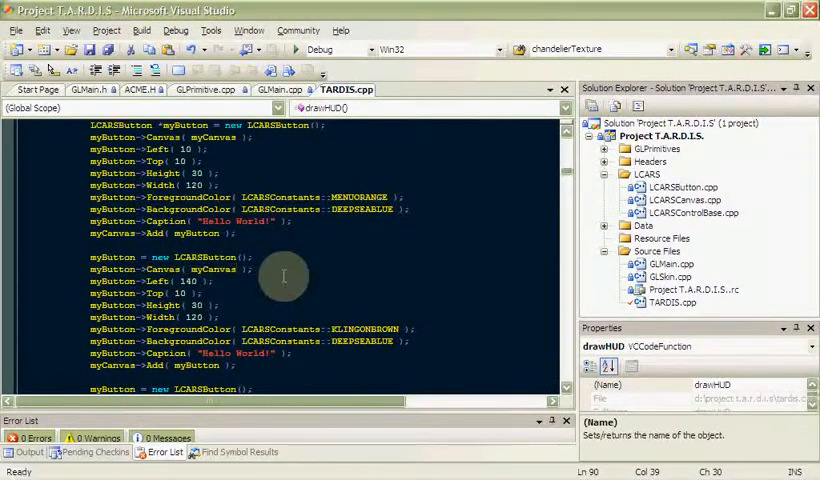
scroll(down, 3)
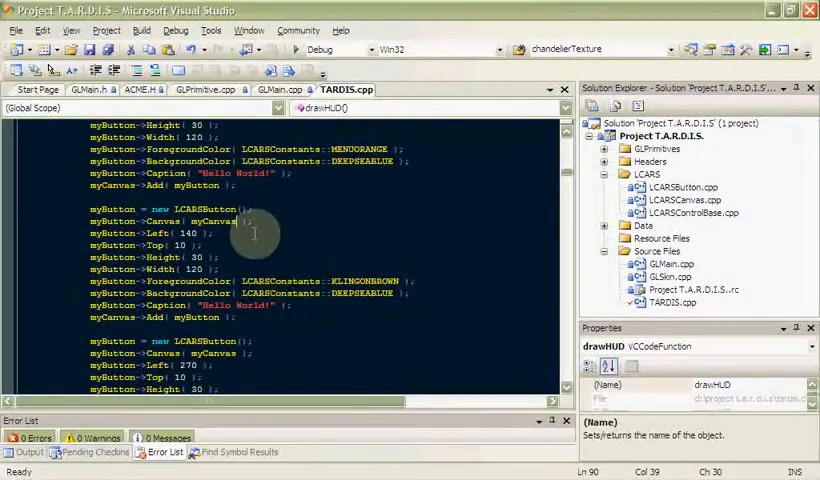
scroll(down, 3)
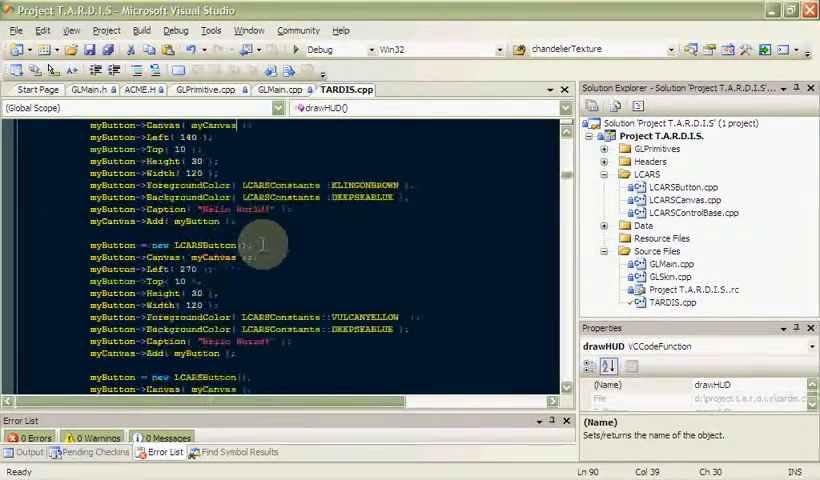
scroll(down, 3)
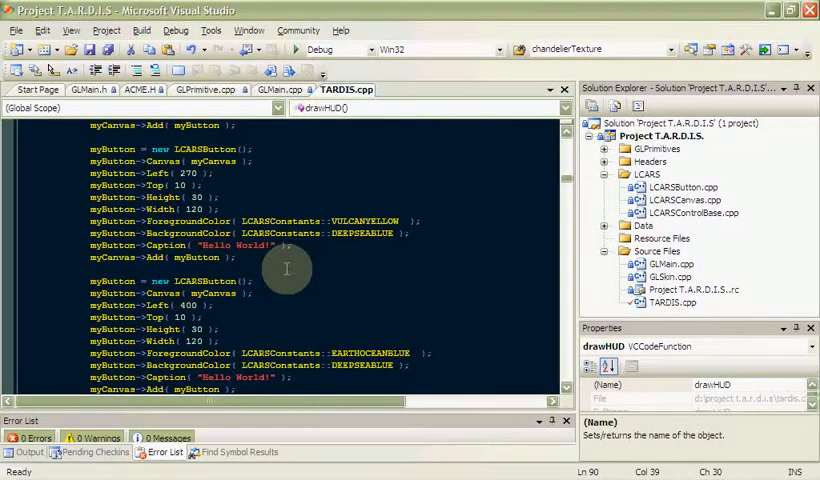
scroll(down, 3)
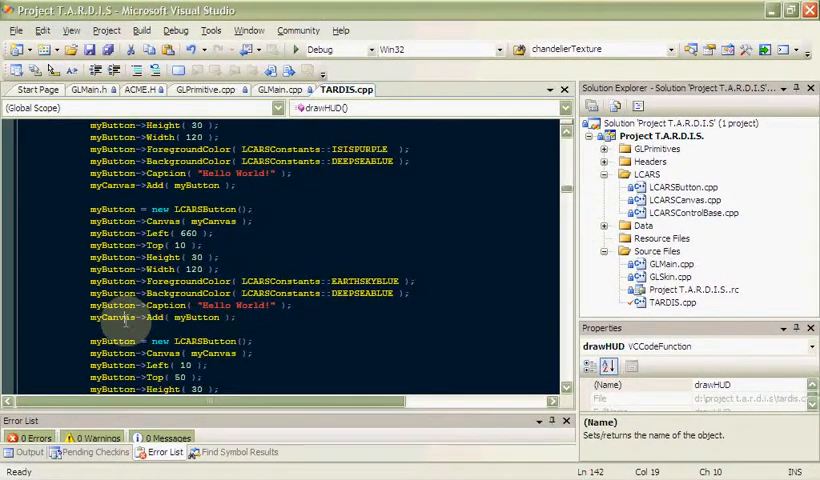
scroll(down, 3)
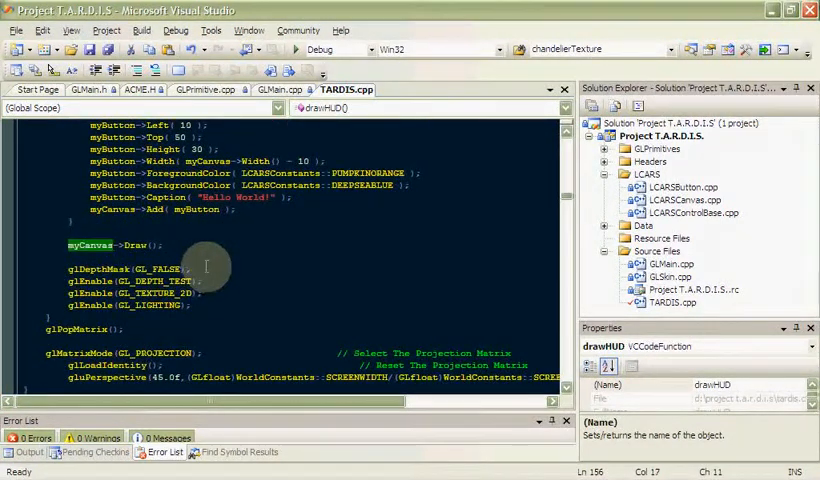
scroll(up, 3)
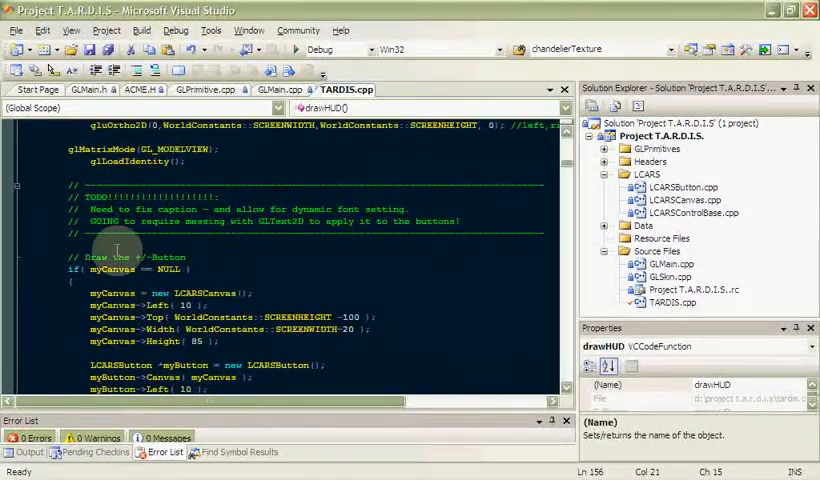
scroll(down, 3)
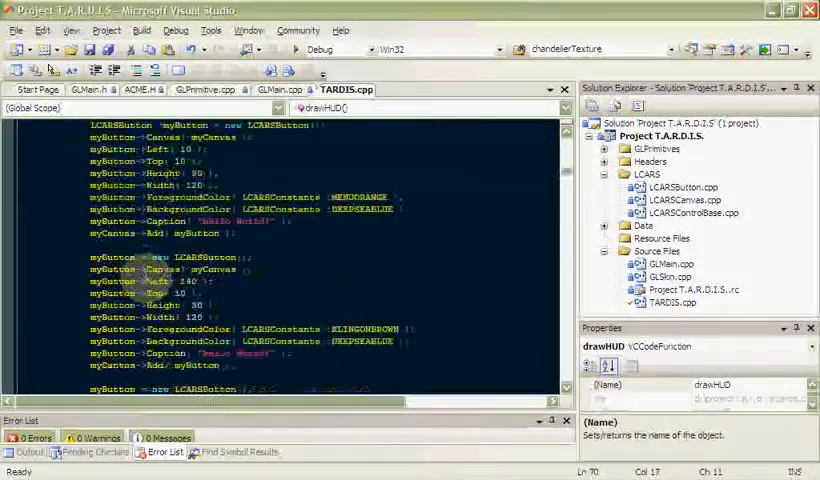
scroll(down, 3)
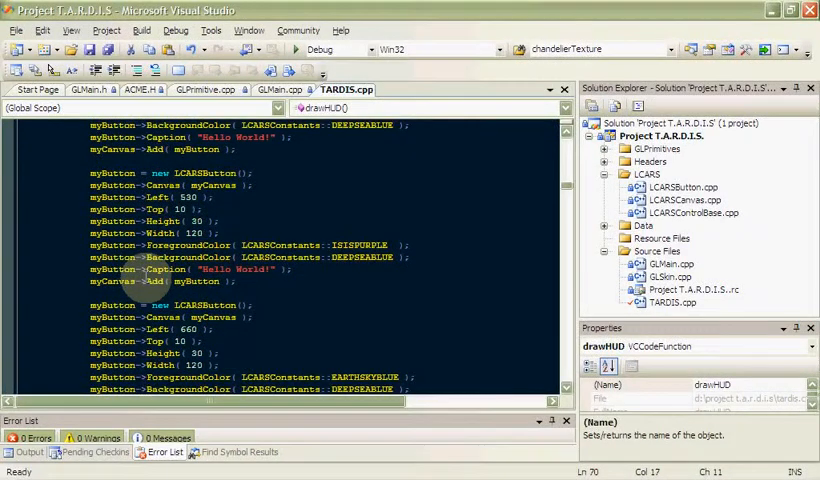
scroll(down, 3)
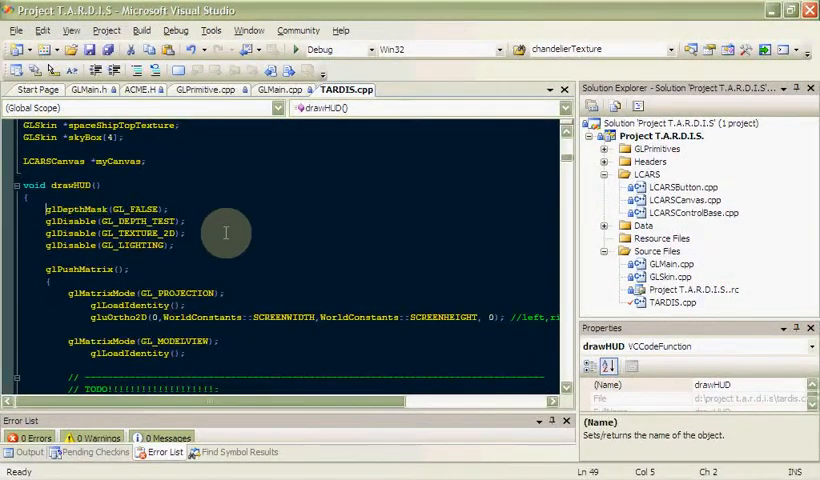
drag(48, 208, 184, 244)
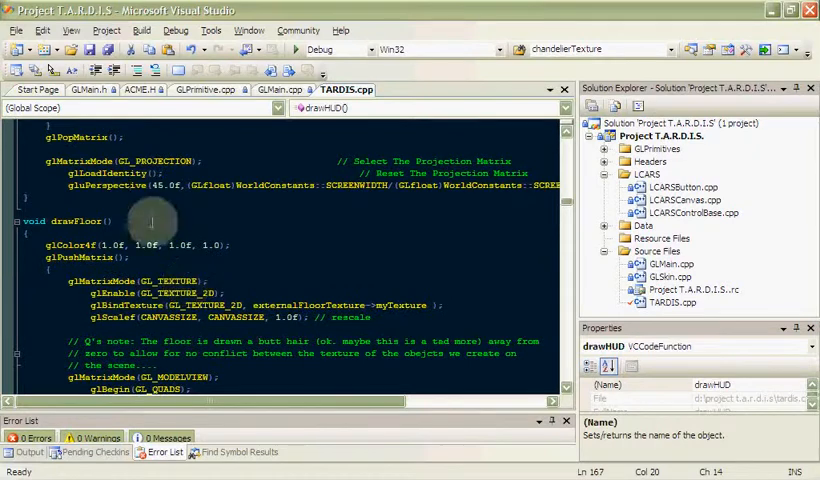
double_click(80, 220)
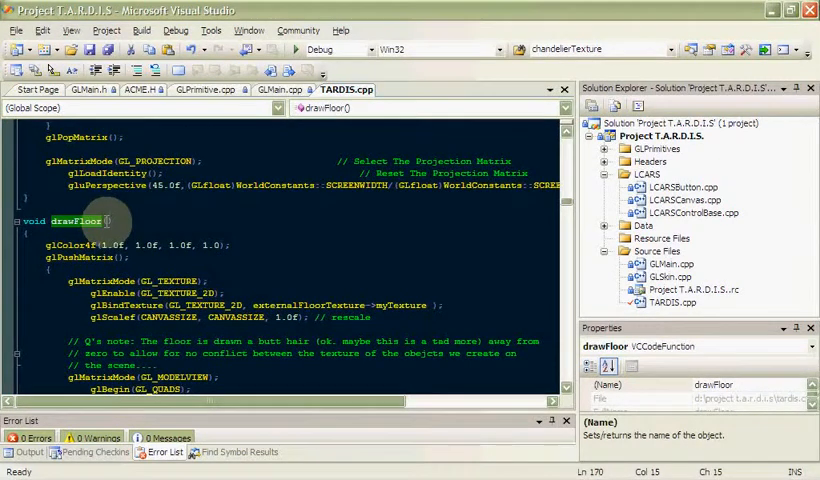
scroll(down, 3)
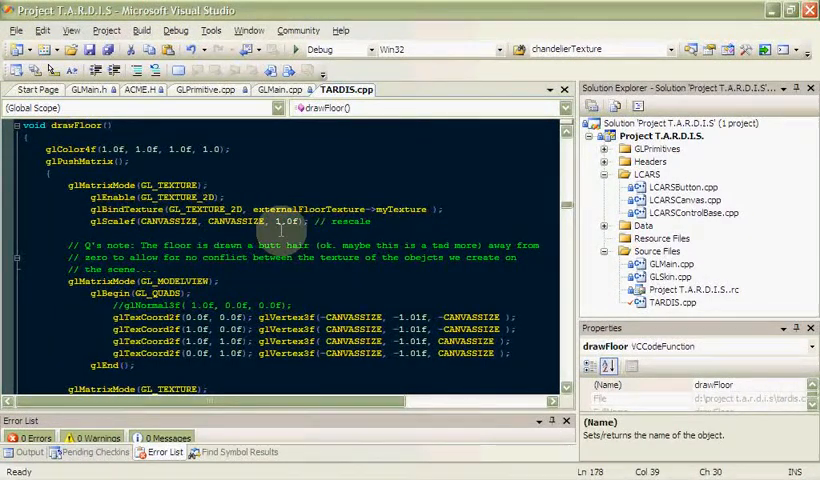
scroll(down, 3)
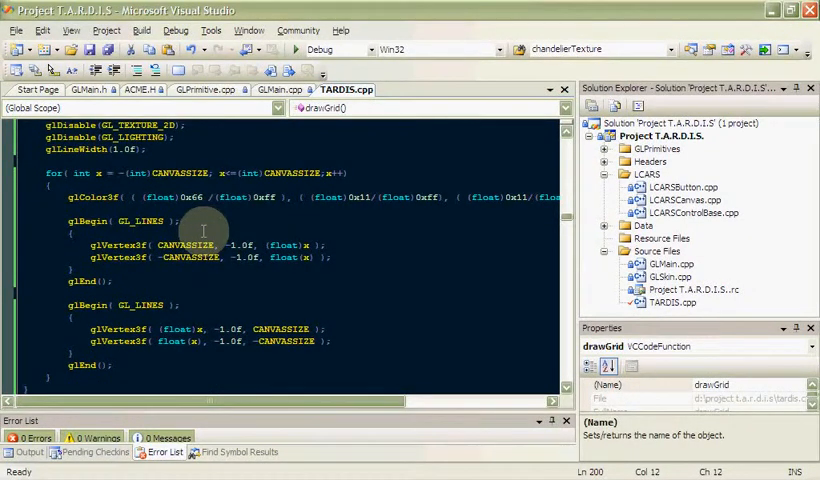
scroll(down, 3)
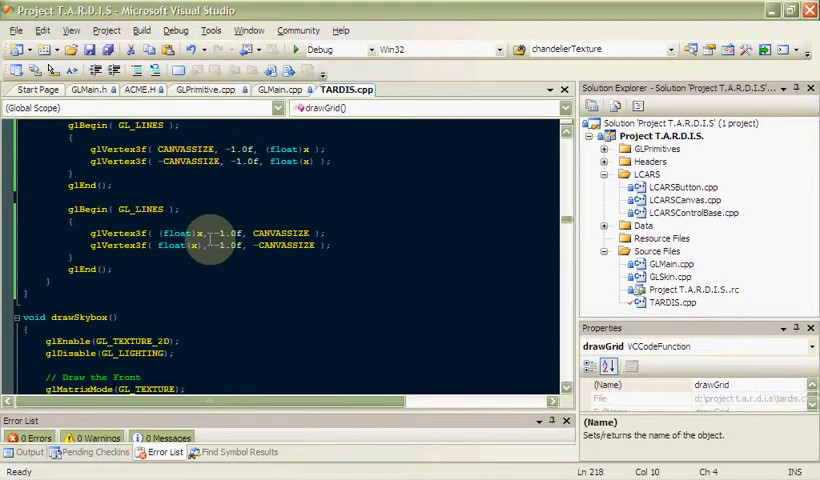
scroll(down, 3)
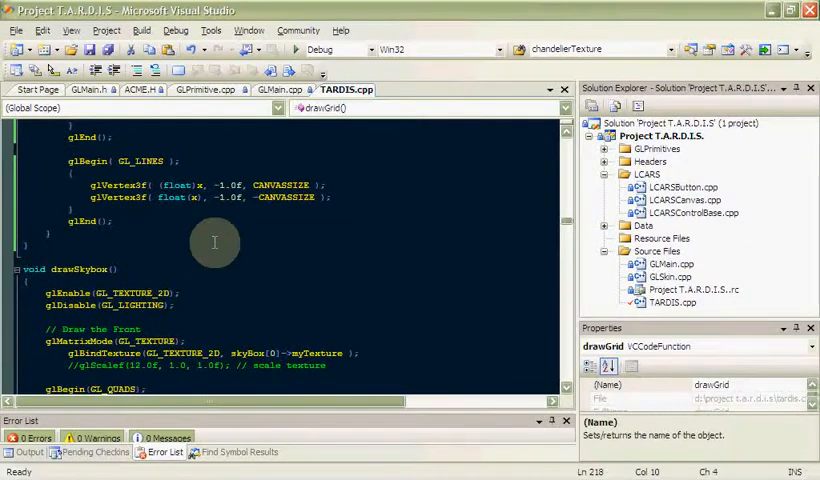
mouse_move(196, 246)
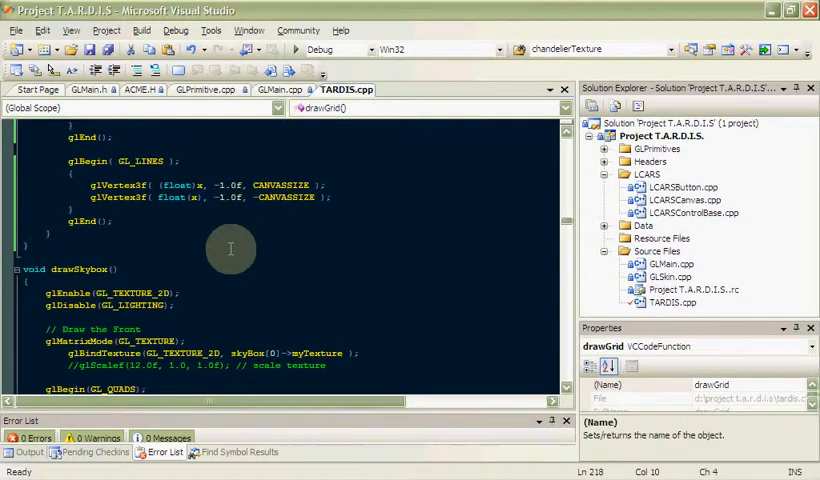
scroll(down, 3)
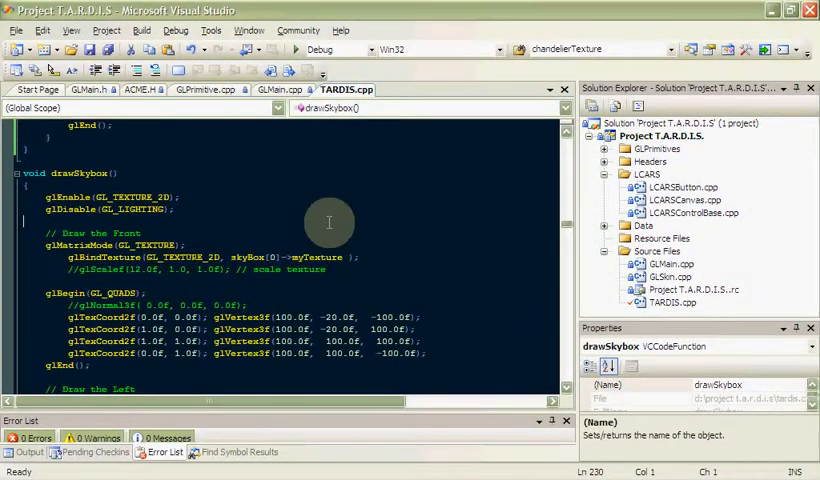
mouse_move(268, 230)
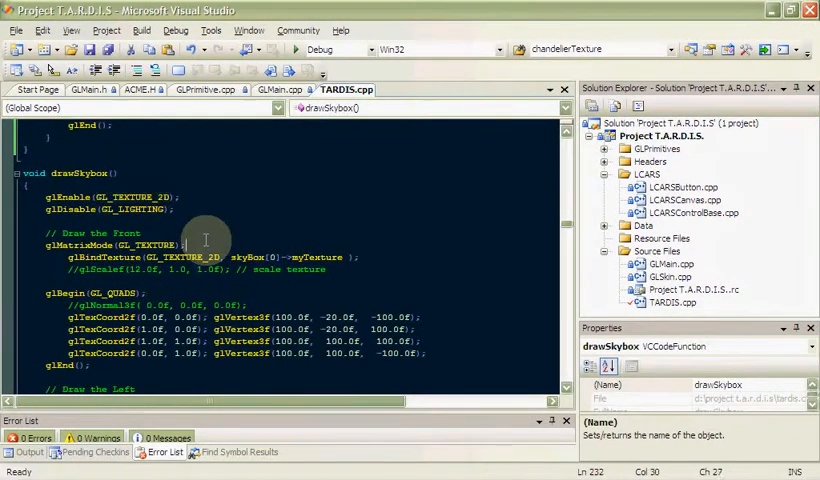
scroll(down, 3)
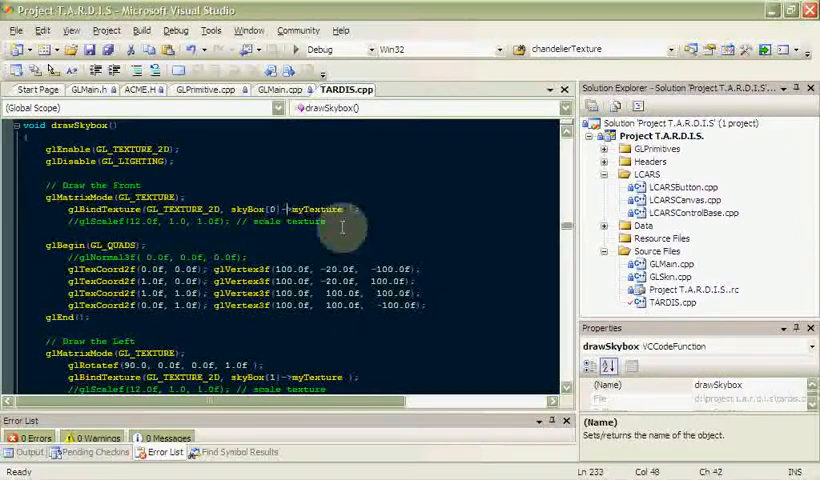
double_click(256, 208)
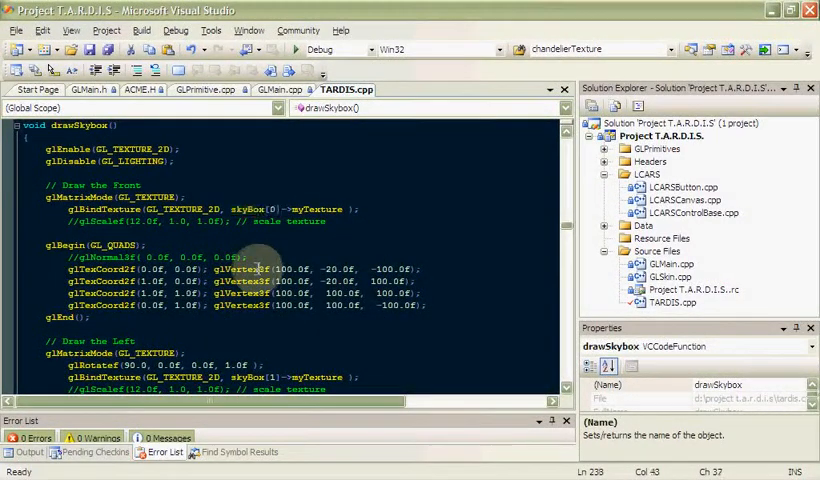
scroll(down, 3)
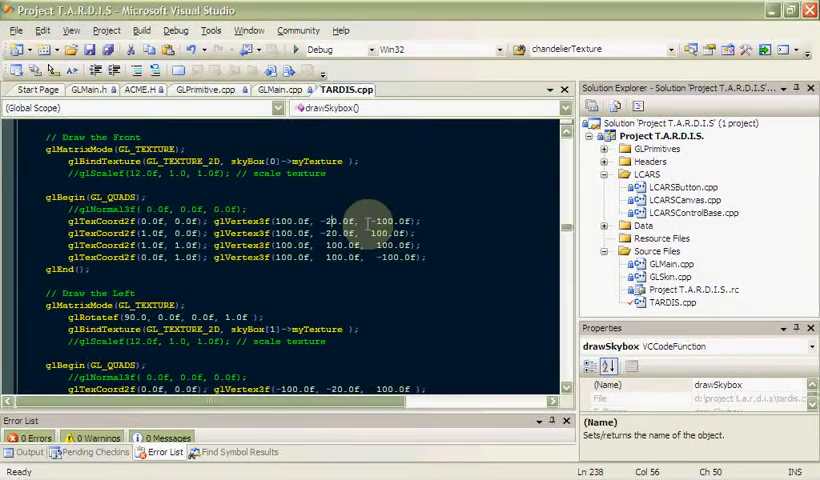
scroll(down, 3)
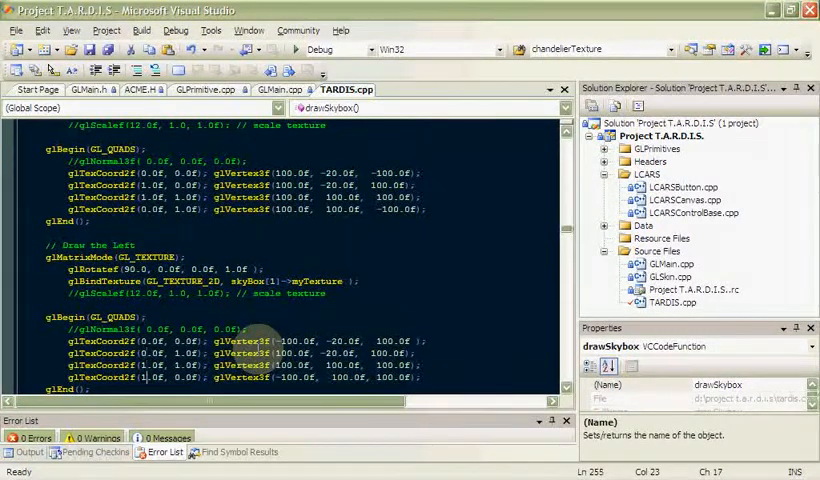
scroll(down, 3)
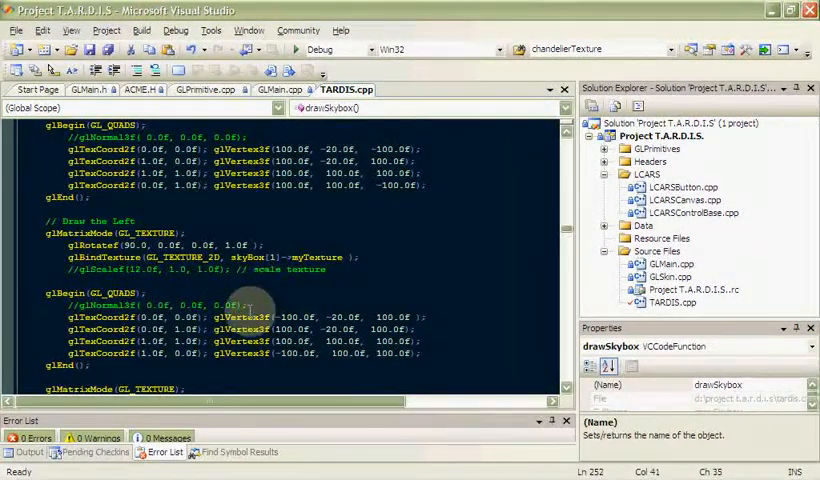
scroll(down, 3)
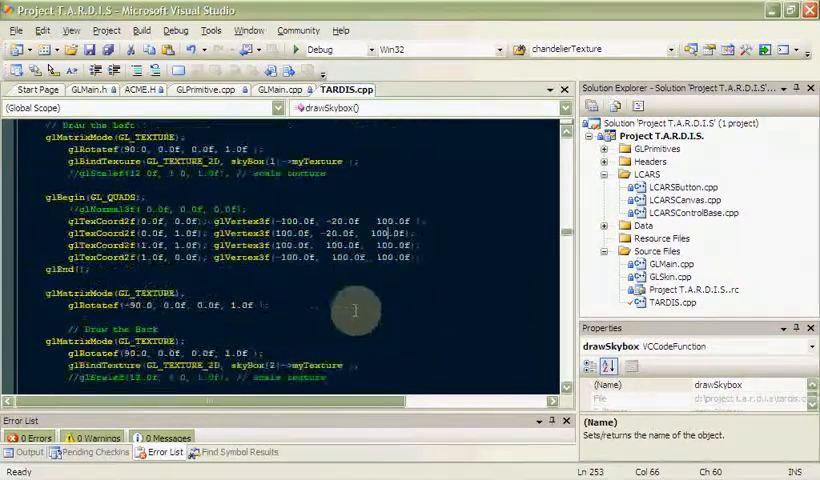
scroll(down, 3)
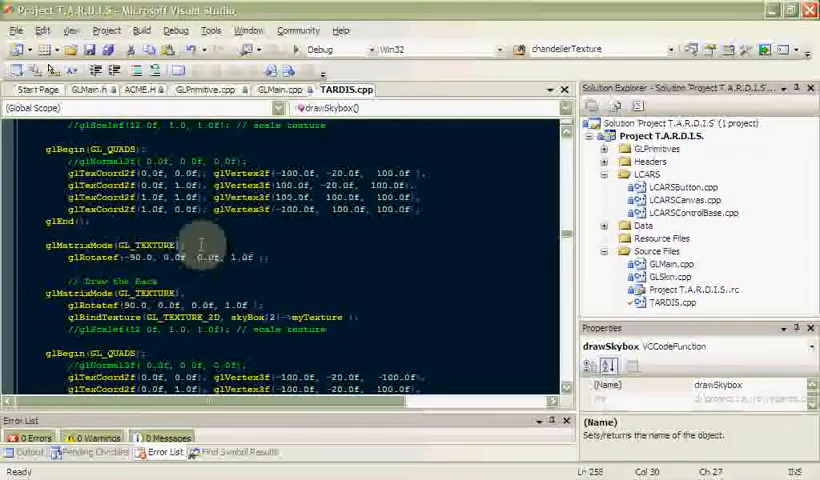
scroll(down, 3)
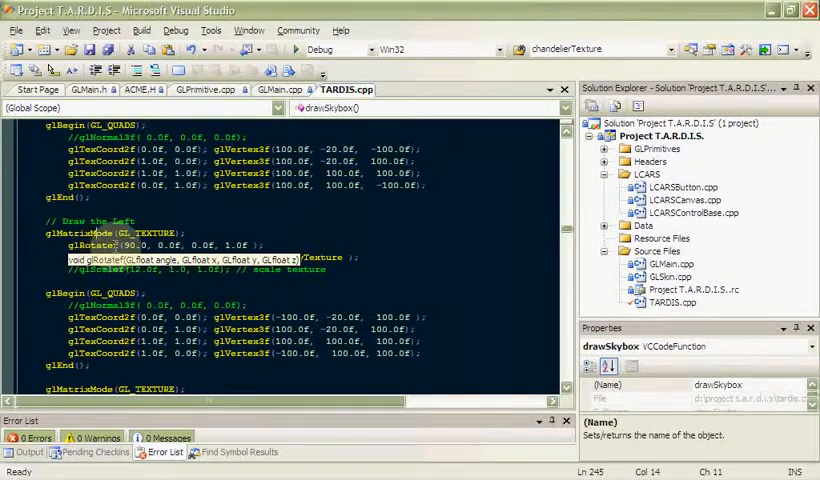
scroll(down, 3)
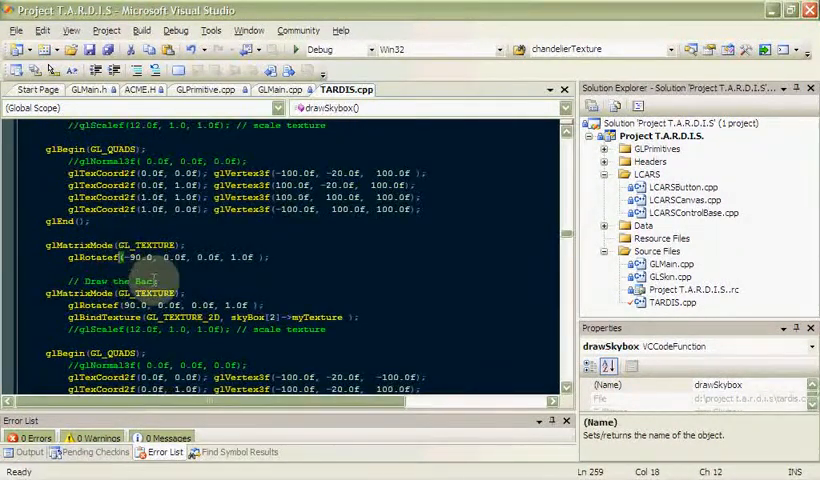
scroll(down, 3)
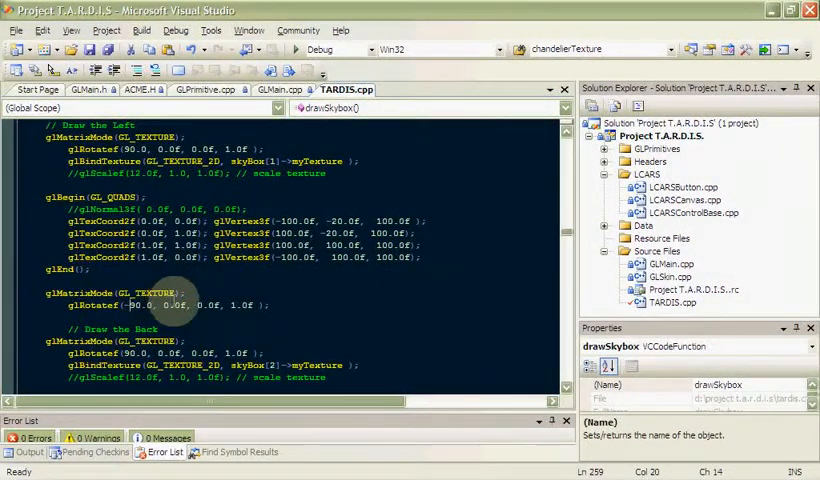
scroll(down, 3)
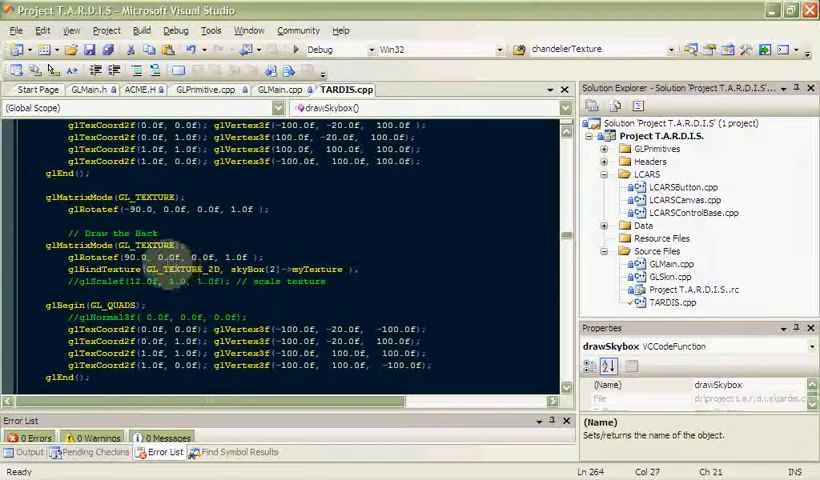
scroll(down, 3)
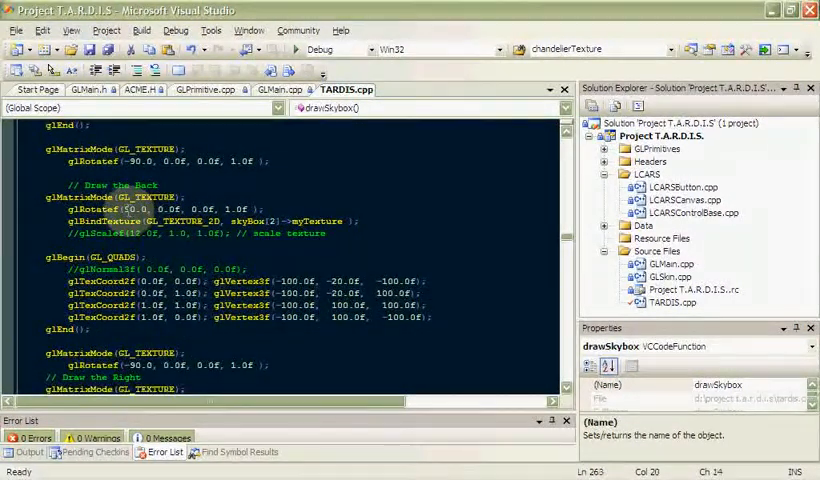
scroll(down, 3)
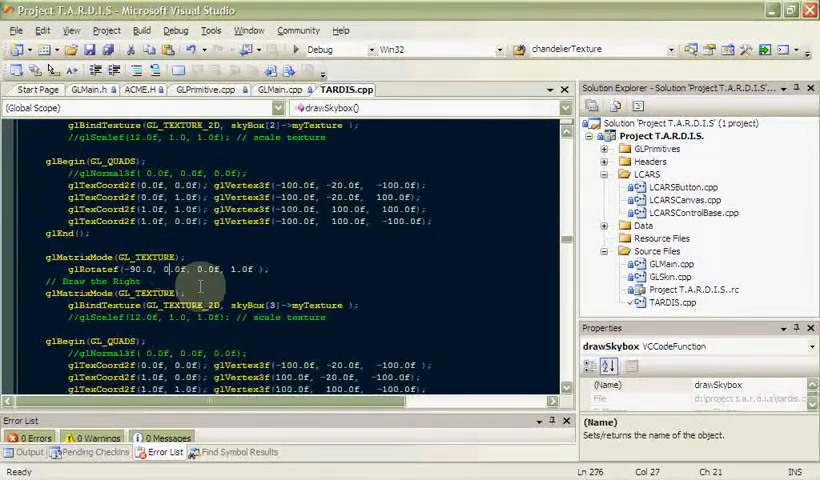
scroll(down, 3)
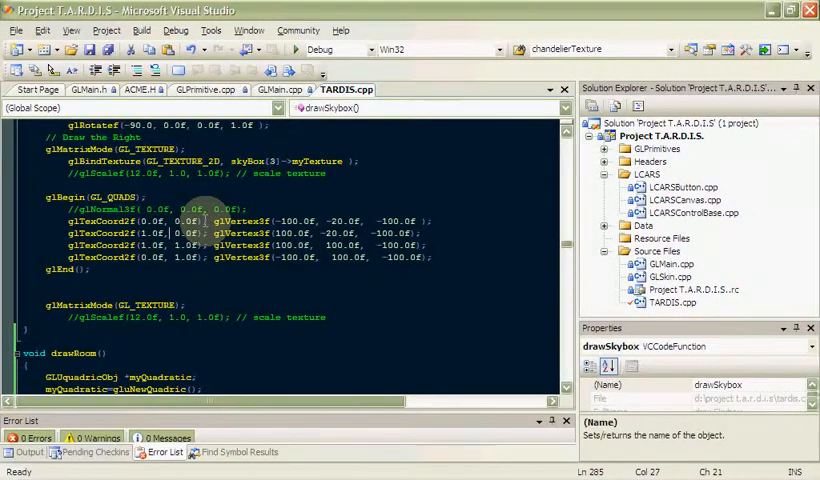
scroll(down, 3)
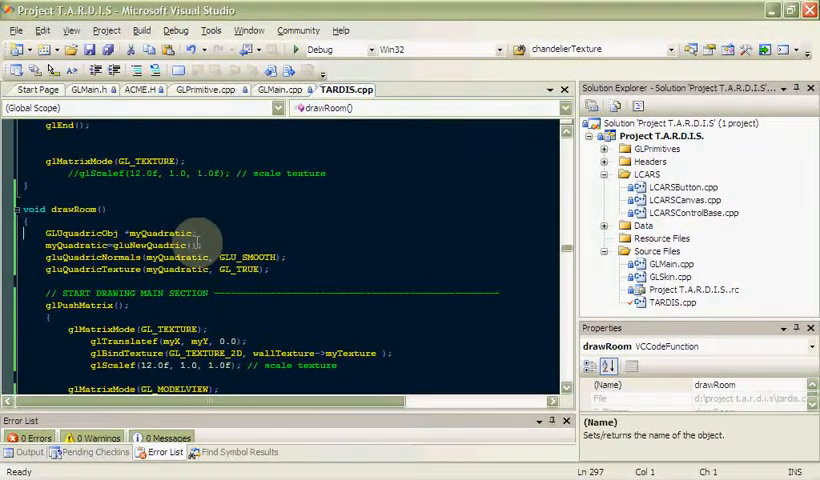
double_click(156, 232)
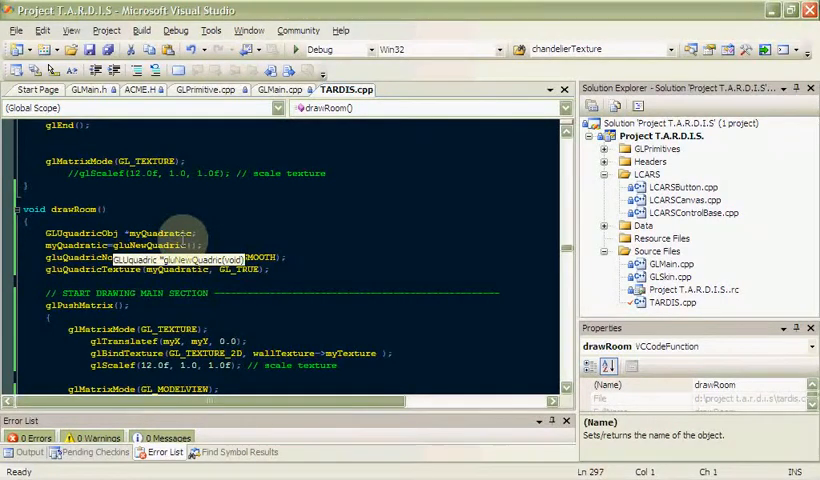
scroll(down, 3)
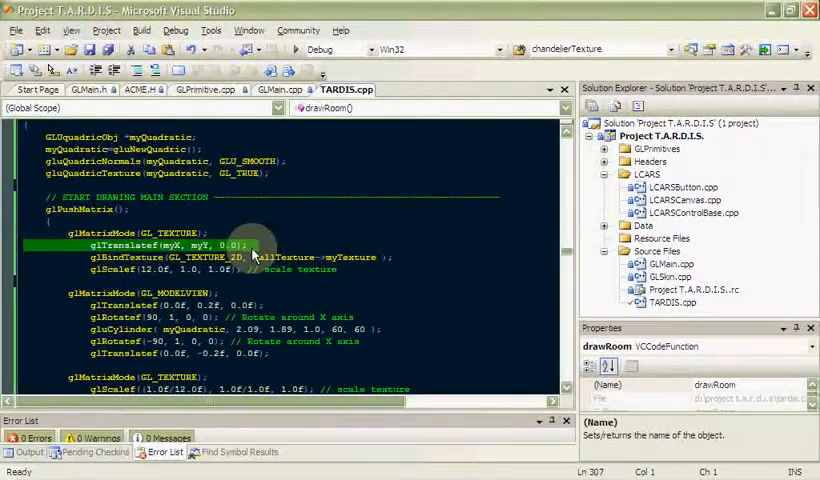
scroll(down, 3)
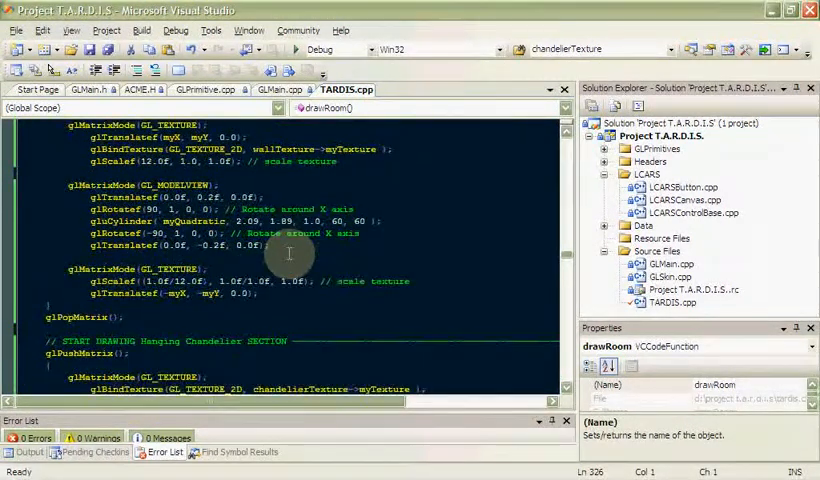
Step: Finish the drawRoom chandelier section and switch to Explorer's Debug folder with TARDIS.exe
scroll(down, 3)
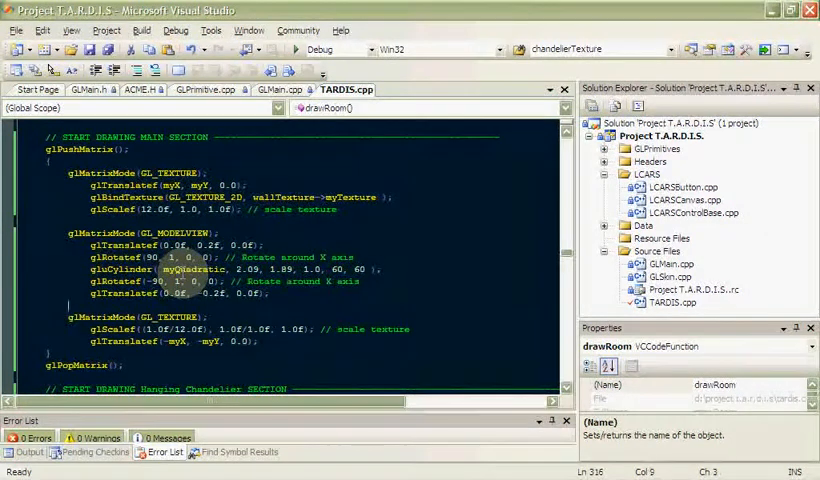
click(180, 292)
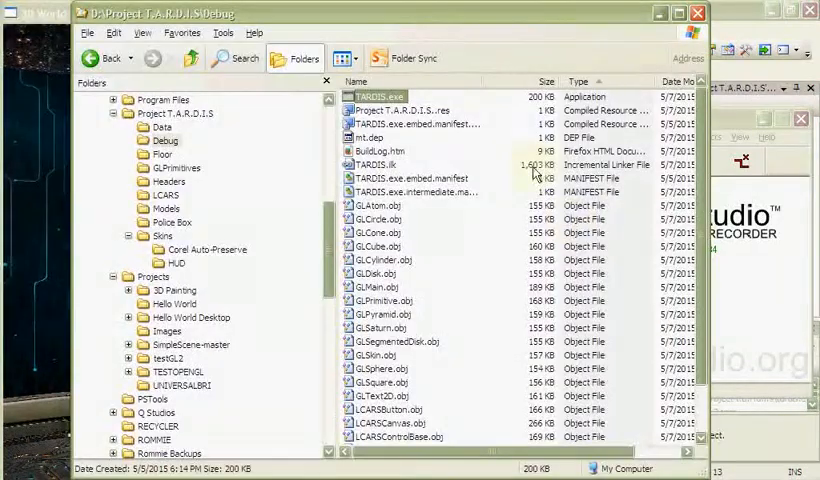
Step: Browse the Project T.A.R.D.I.S. textures folder's .bmp files, then return to TARDIS.cpp
click(162, 128)
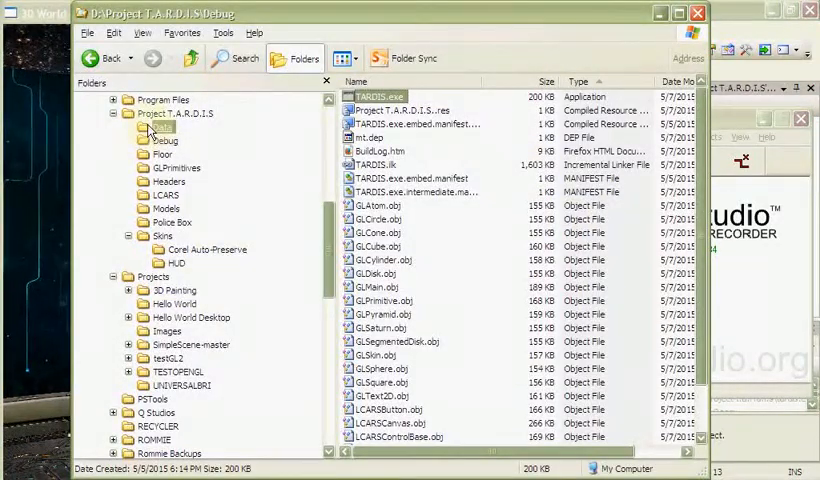
click(160, 128)
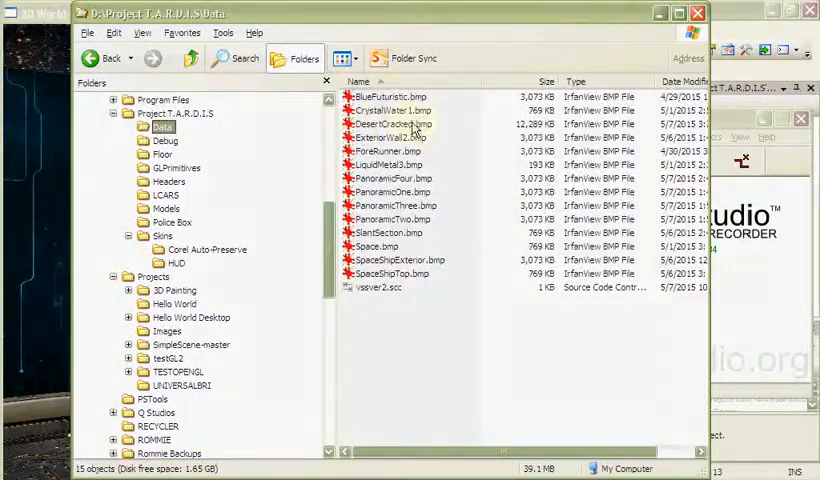
double_click(390, 96)
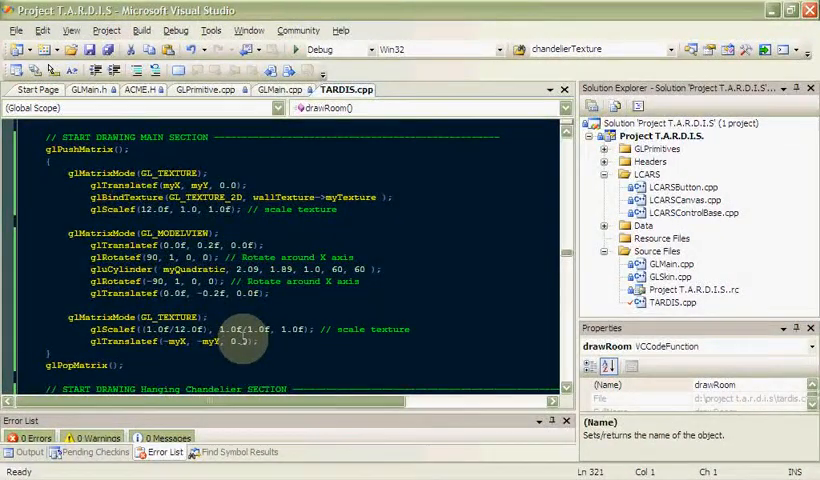
scroll(down, 3)
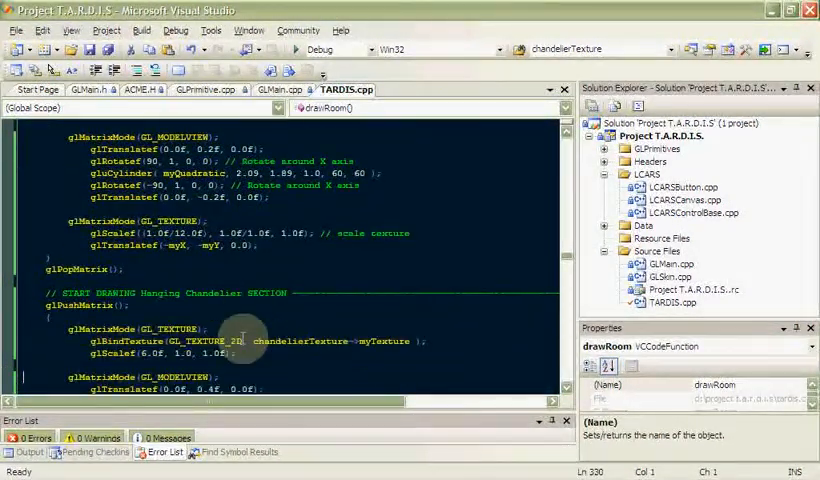
scroll(down, 3)
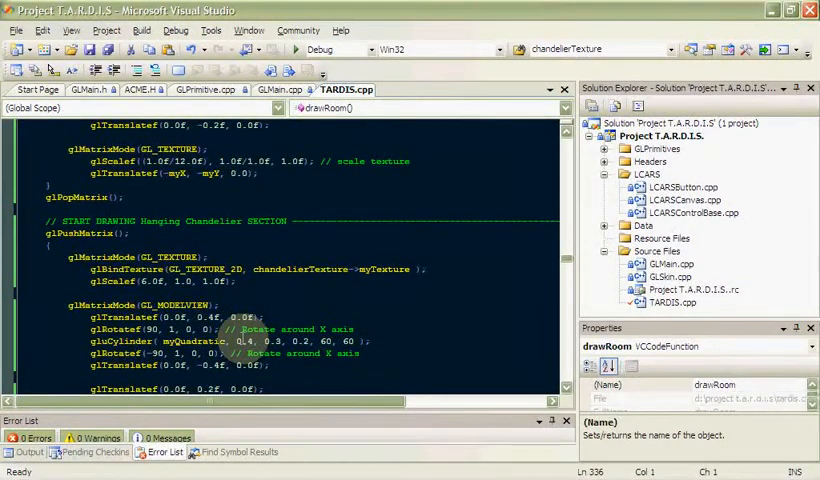
scroll(down, 3)
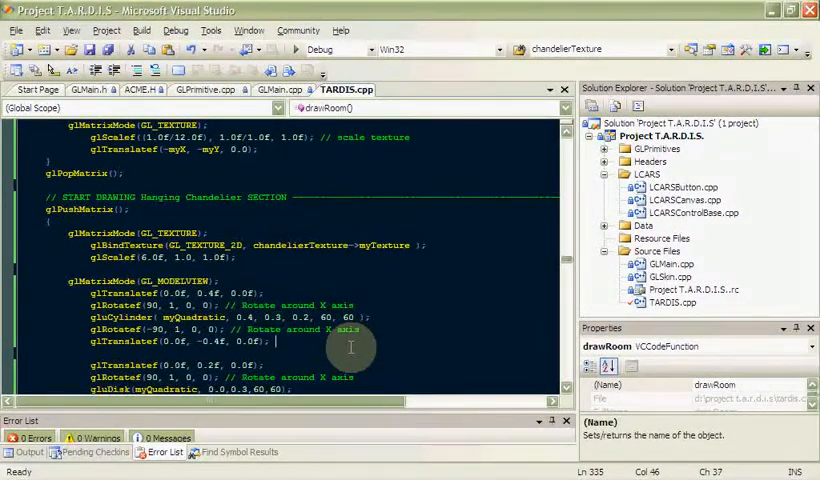
scroll(down, 3)
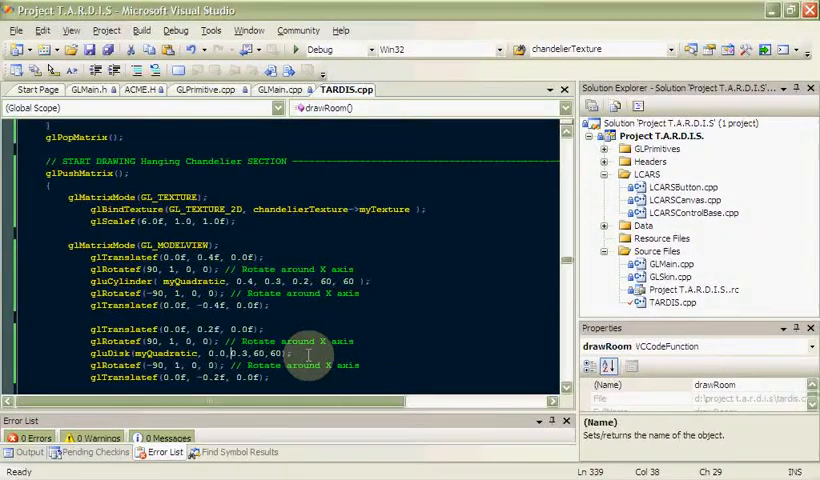
scroll(down, 3)
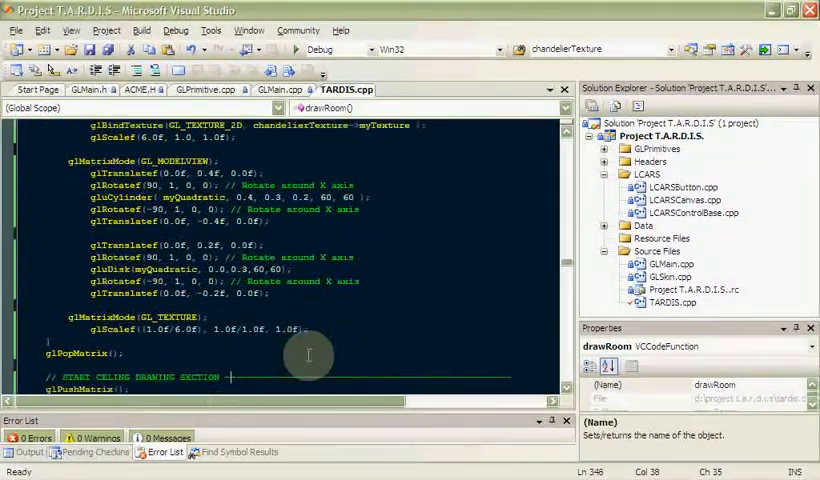
scroll(down, 3)
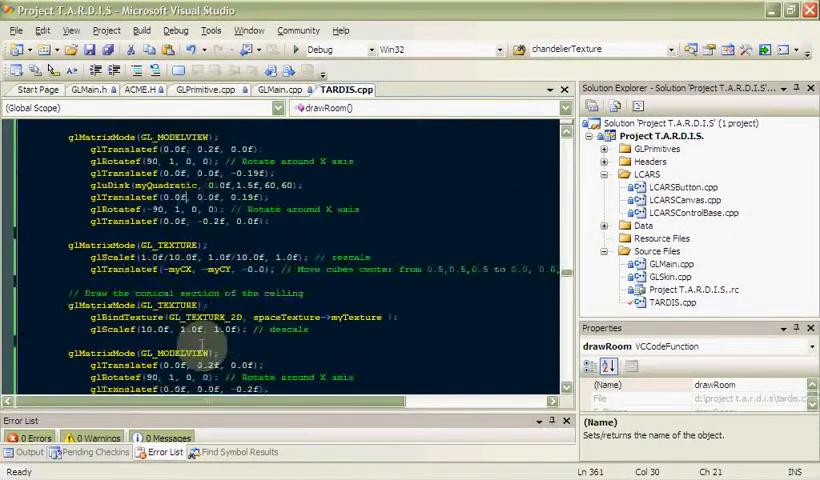
Step: Scroll past the ceiling code to the floor section and expand the GLPrimitives folder
scroll(down, 3)
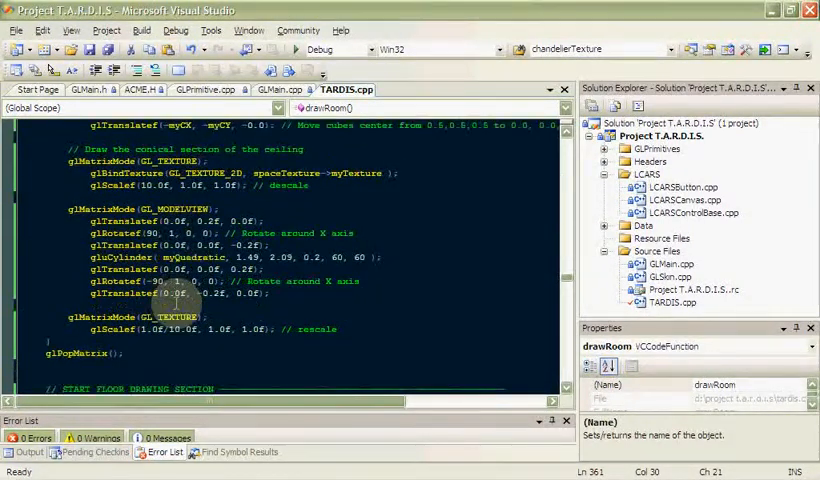
scroll(down, 3)
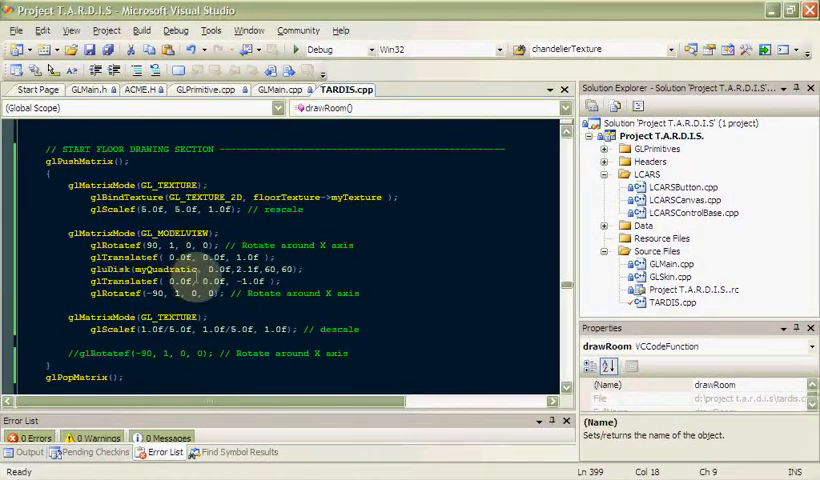
scroll(down, 3)
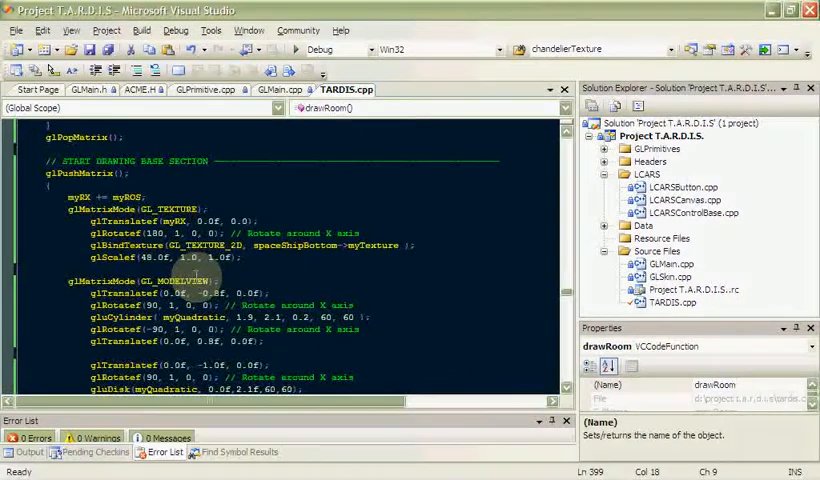
scroll(down, 3)
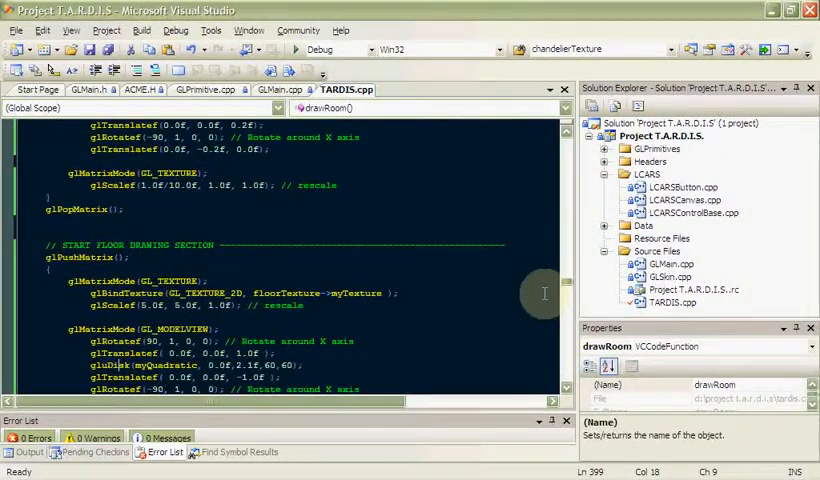
click(696, 212)
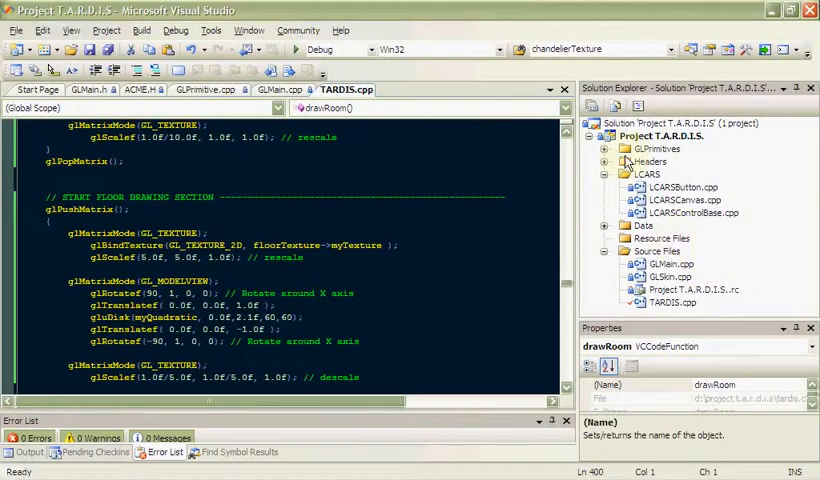
click(608, 136)
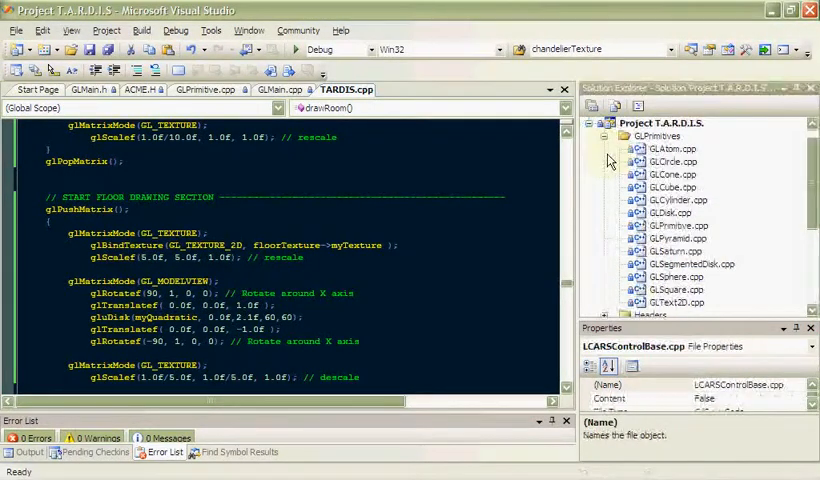
Step: View the sphere and disk primitive source files, then close them
click(676, 276)
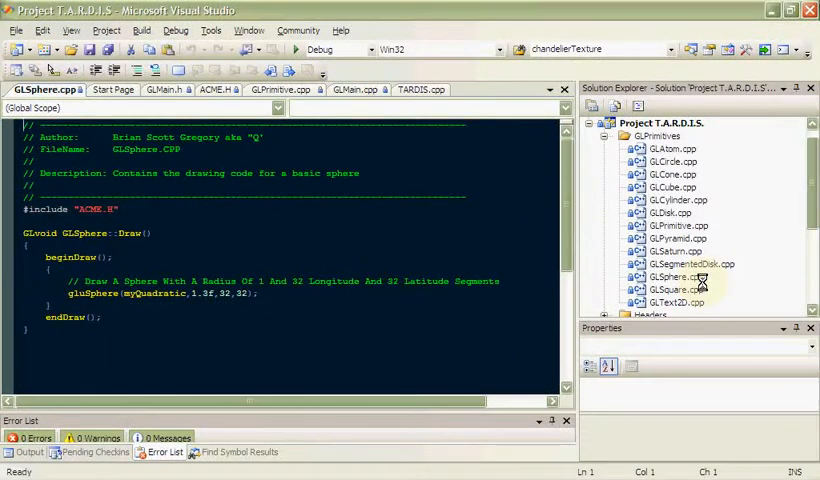
click(420, 88)
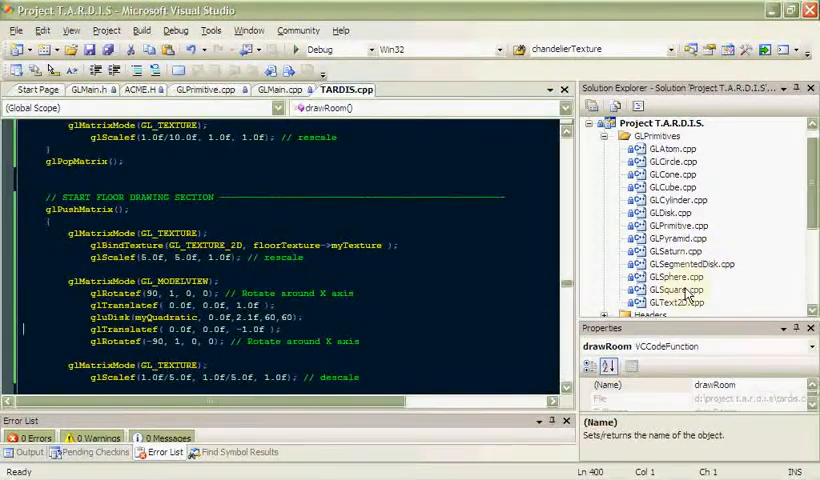
mouse_move(688, 204)
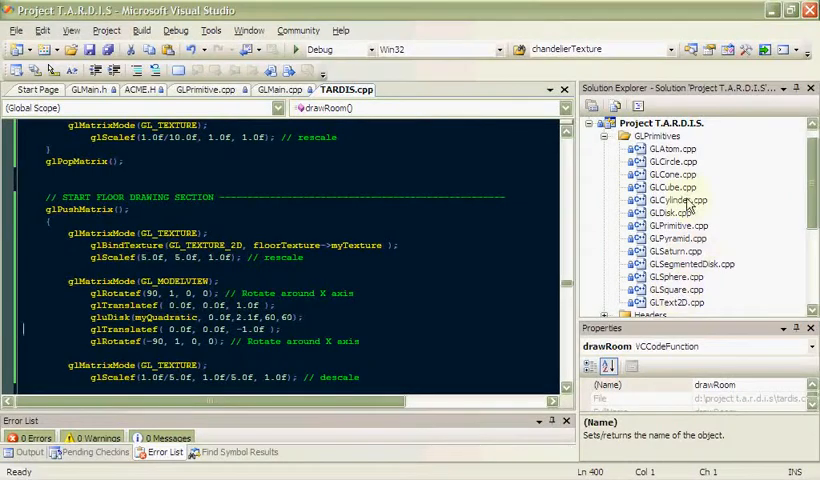
double_click(670, 212)
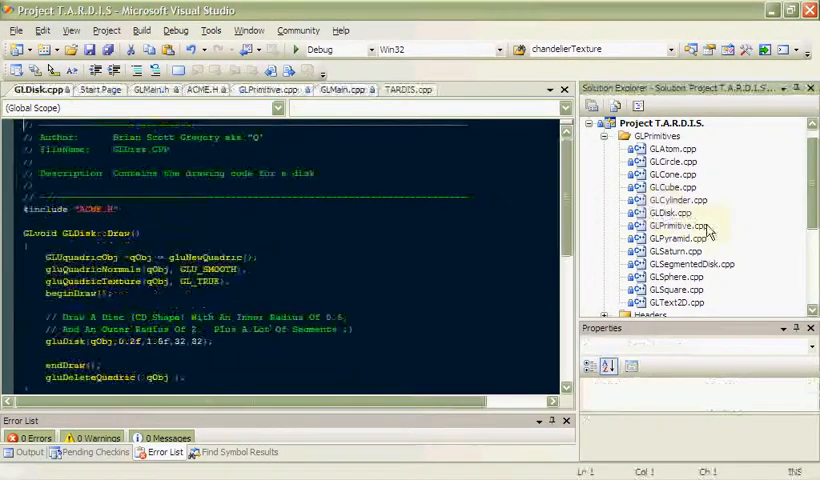
scroll(down, 3)
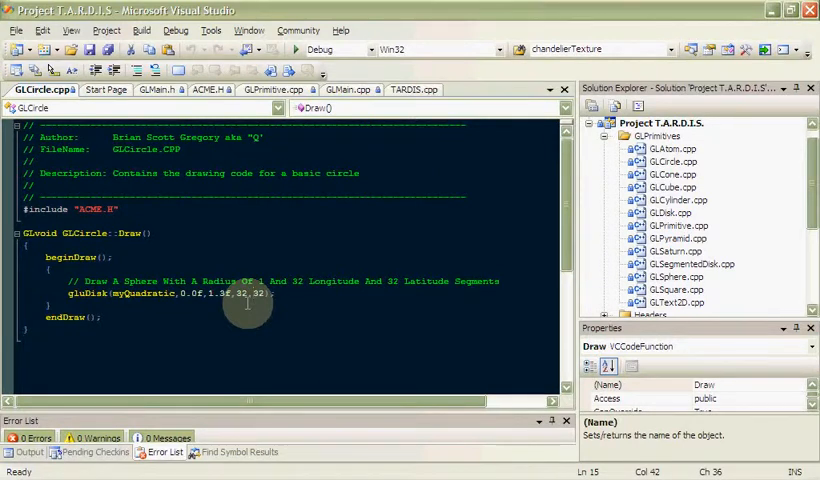
click(412, 88)
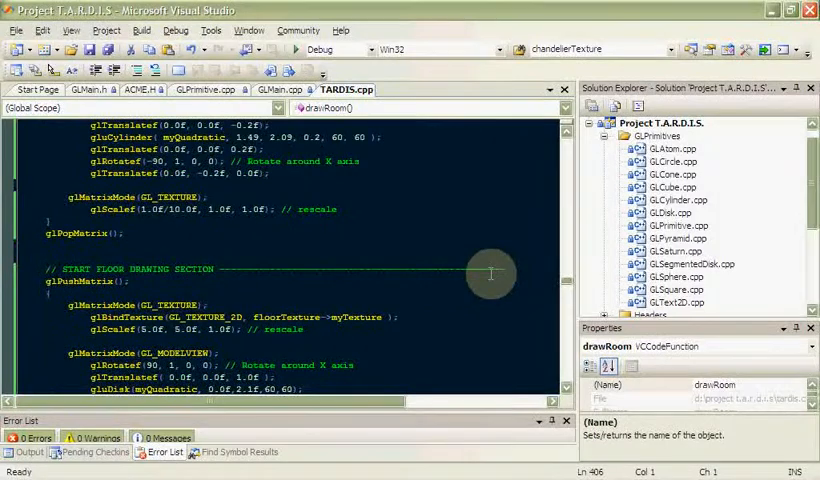
Step: Scroll through drawRoom's floor and ship base code to the exterior walls section
scroll(down, 3)
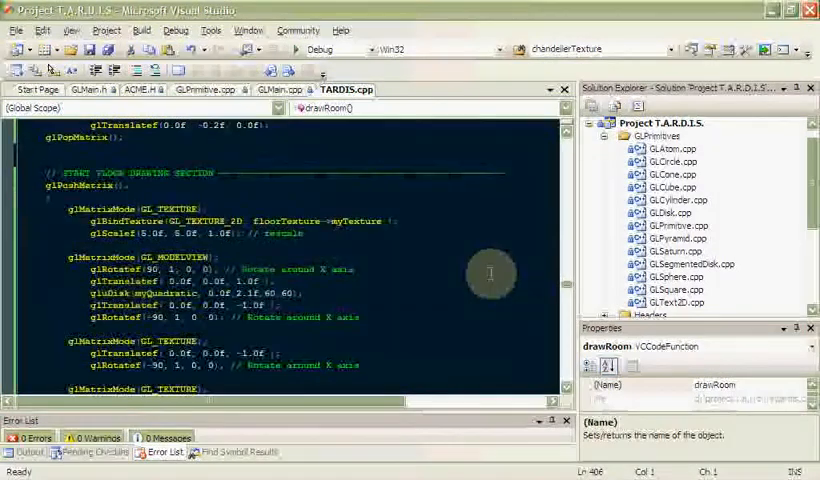
scroll(down, 3)
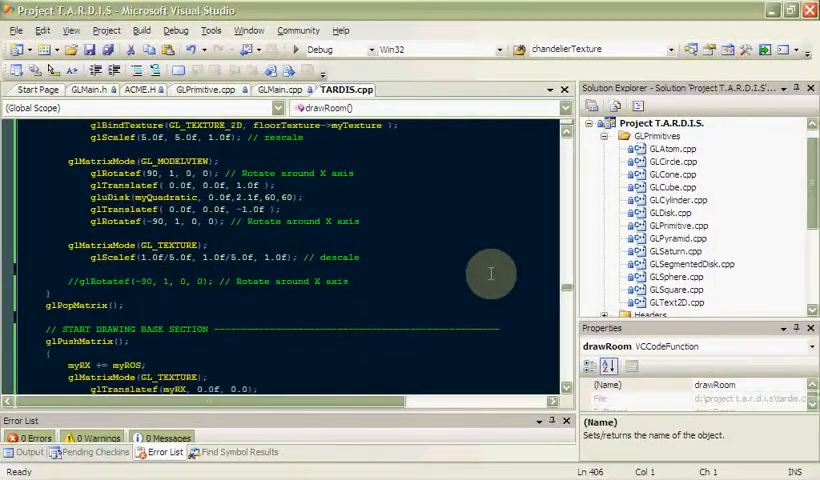
scroll(down, 3)
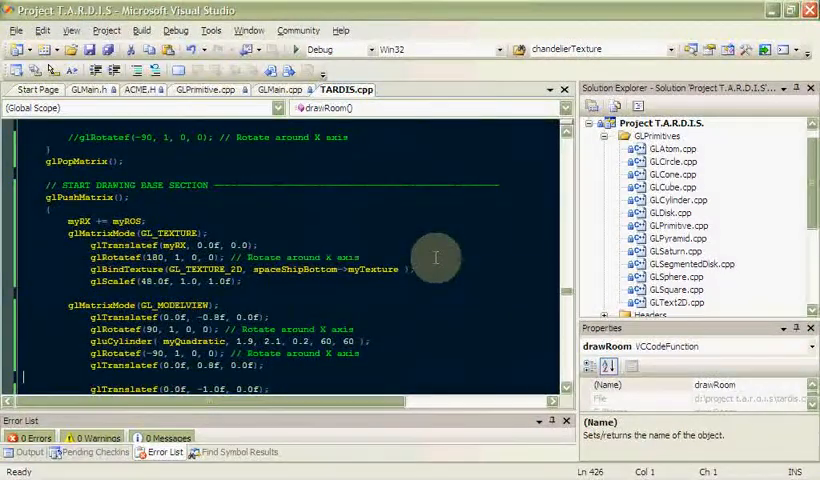
scroll(down, 3)
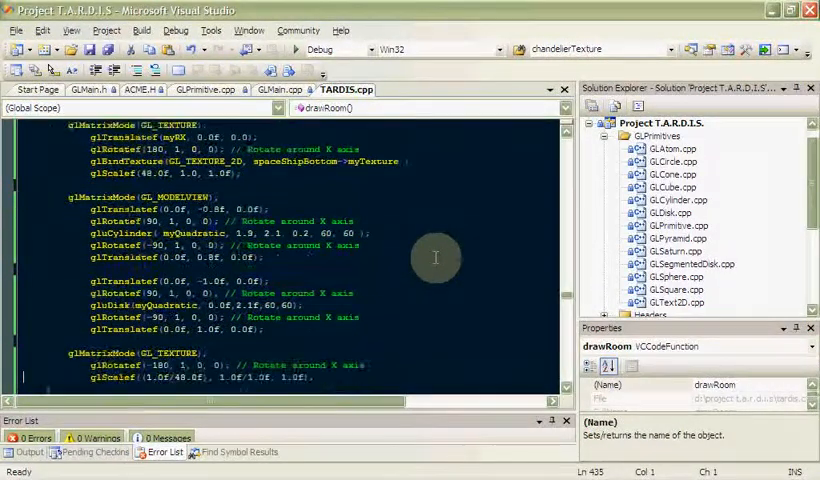
scroll(down, 3)
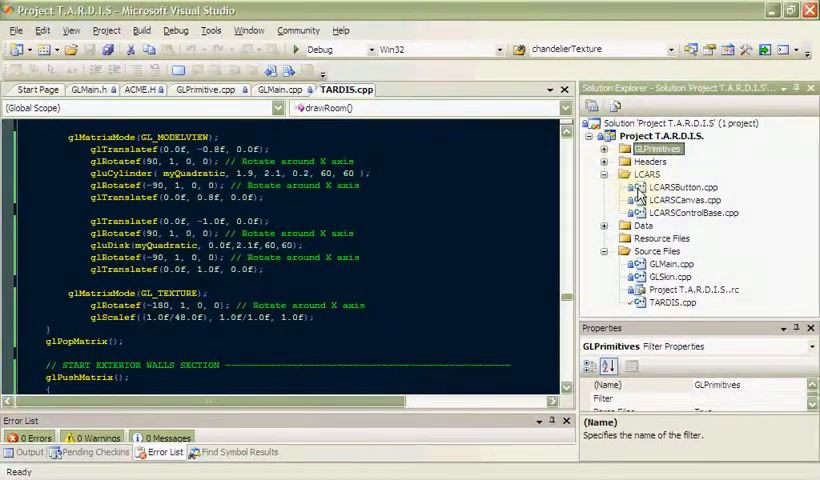
click(684, 188)
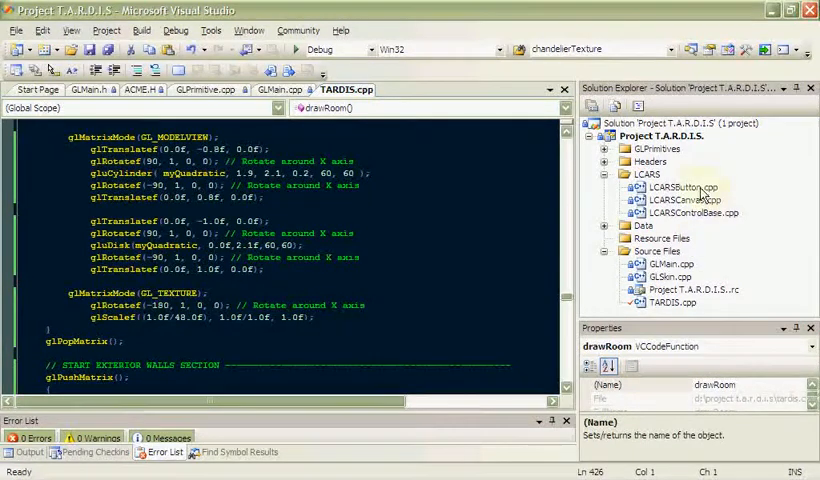
double_click(684, 188)
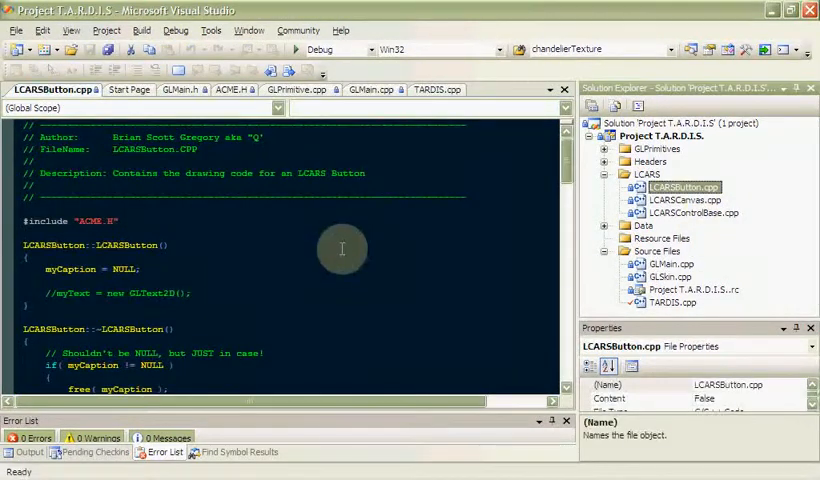
scroll(down, 3)
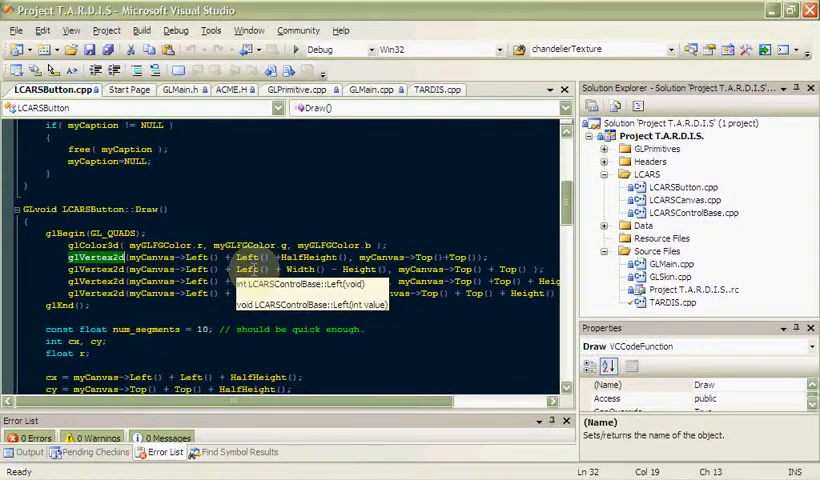
scroll(down, 3)
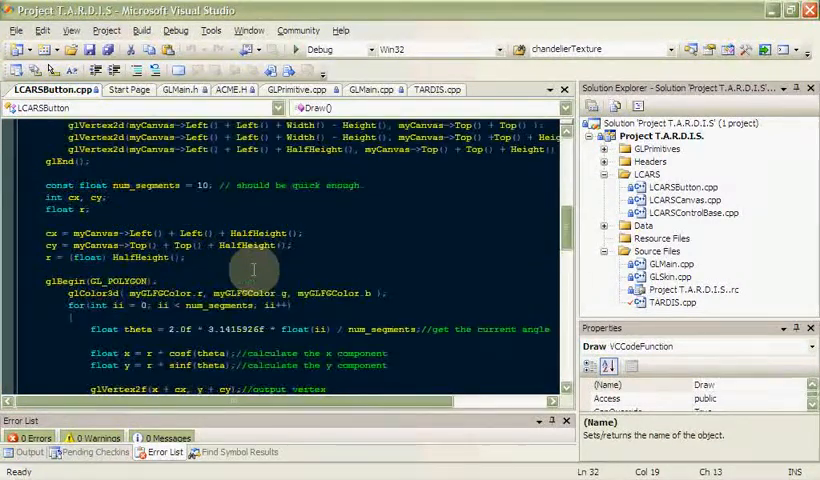
scroll(down, 3)
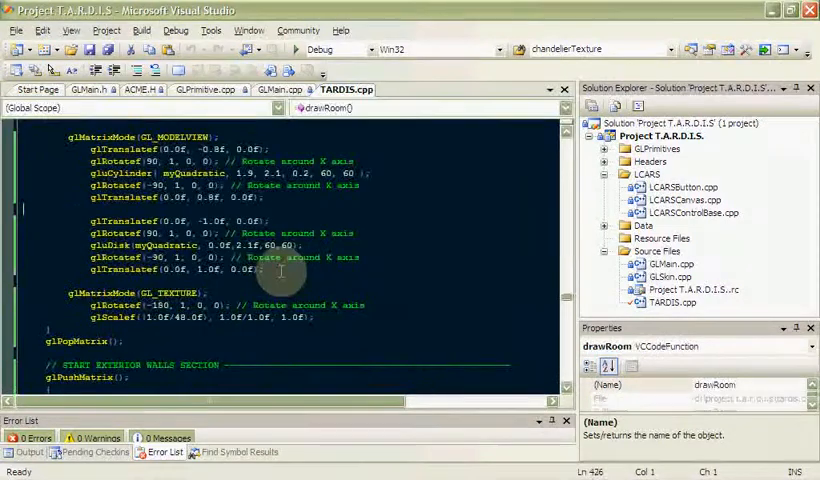
Step: Scroll past the exterior walls section to DrawGLScene's TODO comment block
scroll(down, 3)
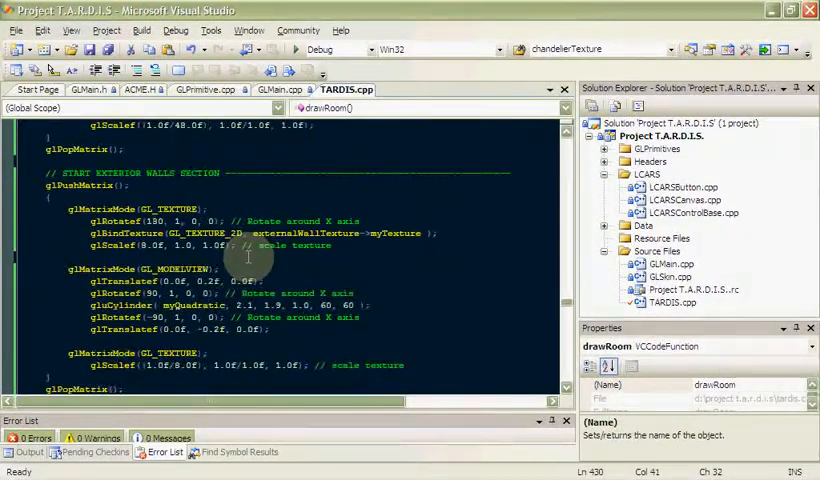
scroll(down, 3)
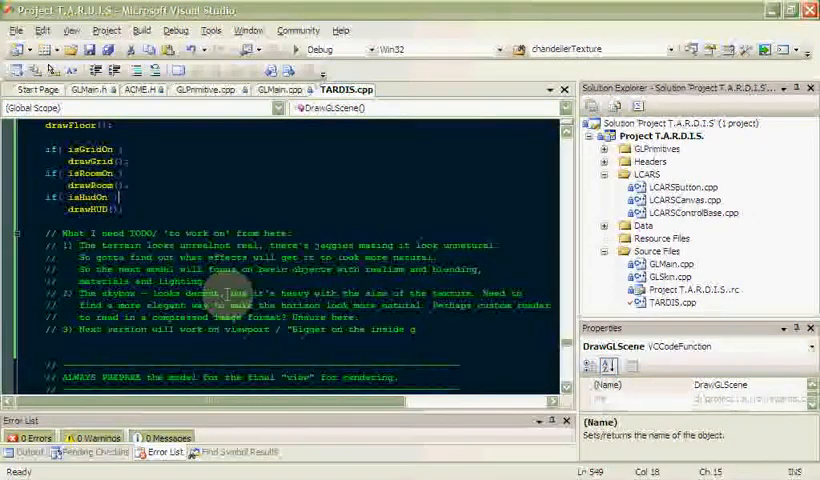
scroll(down, 3)
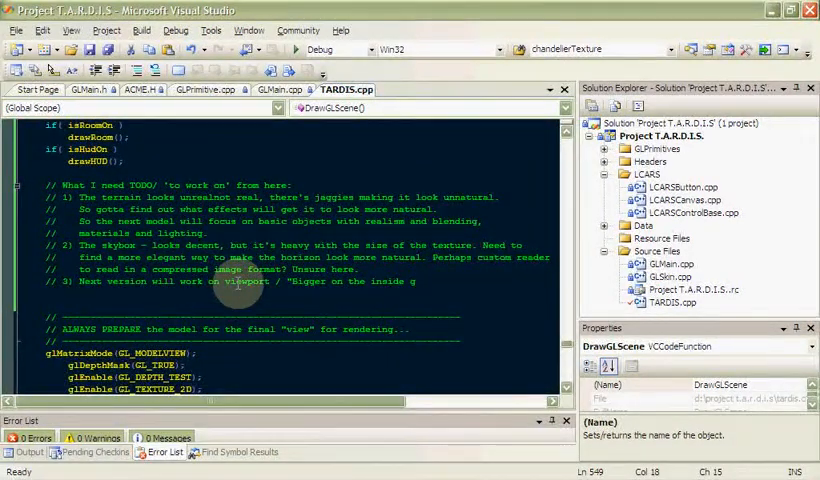
click(204, 184)
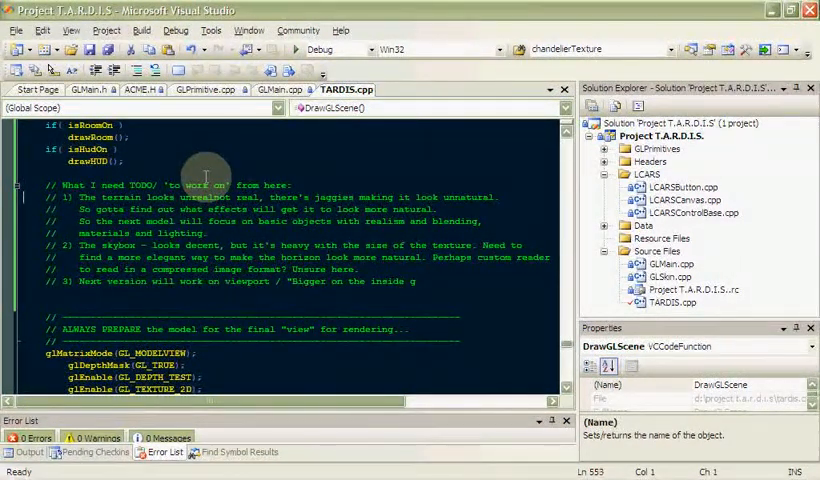
drag(60, 196, 480, 220)
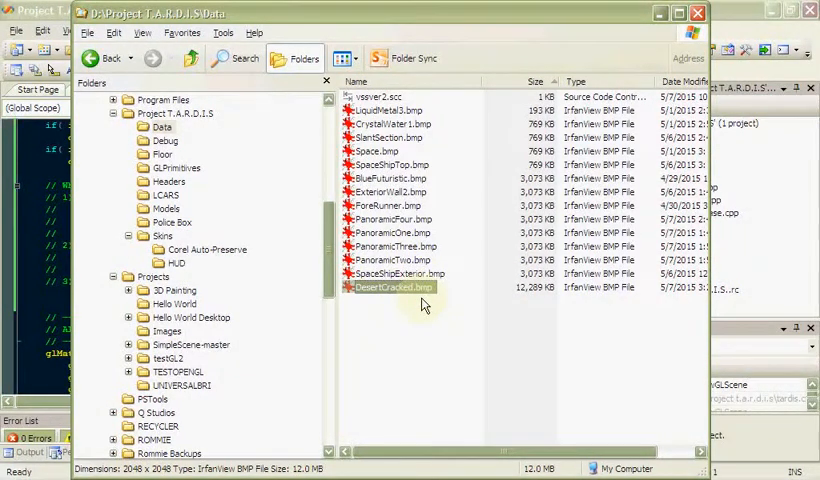
Step: Select a texture bitmap in Explorer, then bring up the Windows Start programs list
click(392, 192)
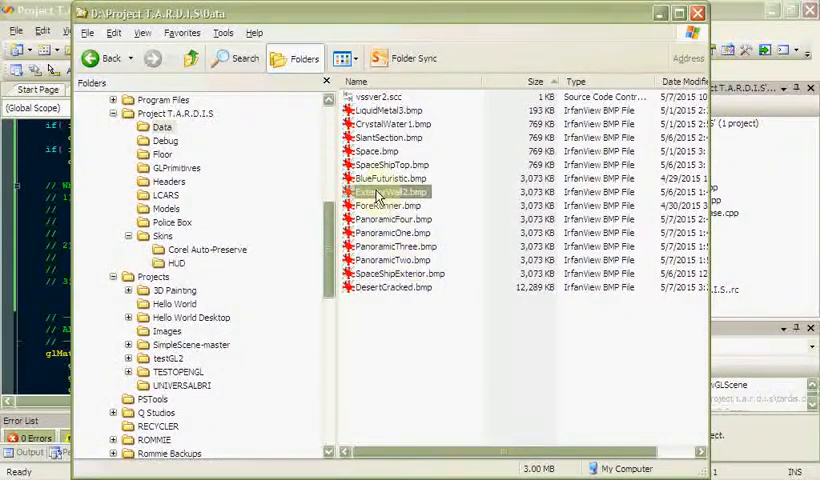
mouse_move(404, 280)
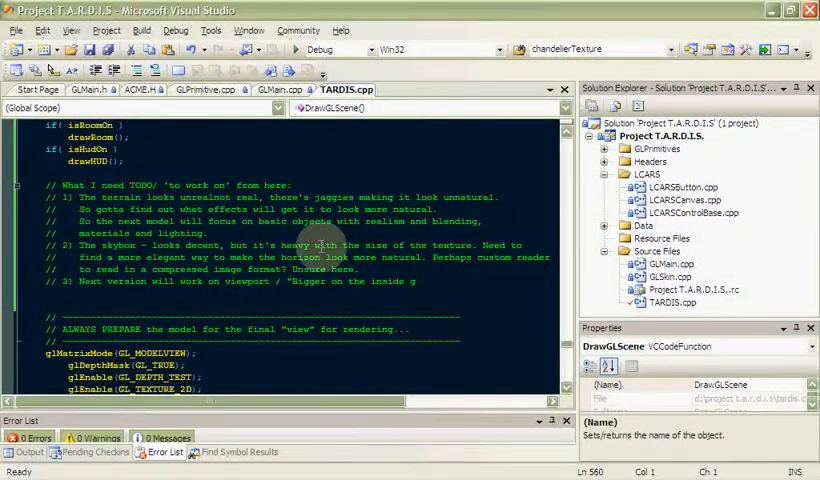
click(30, 468)
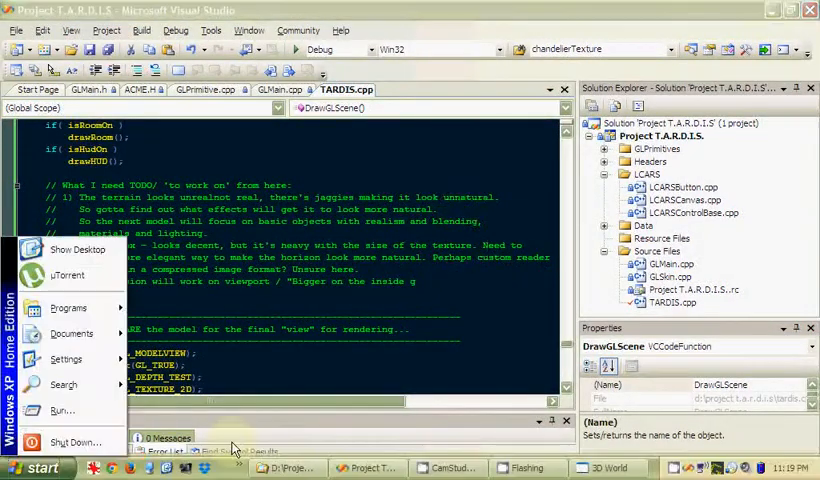